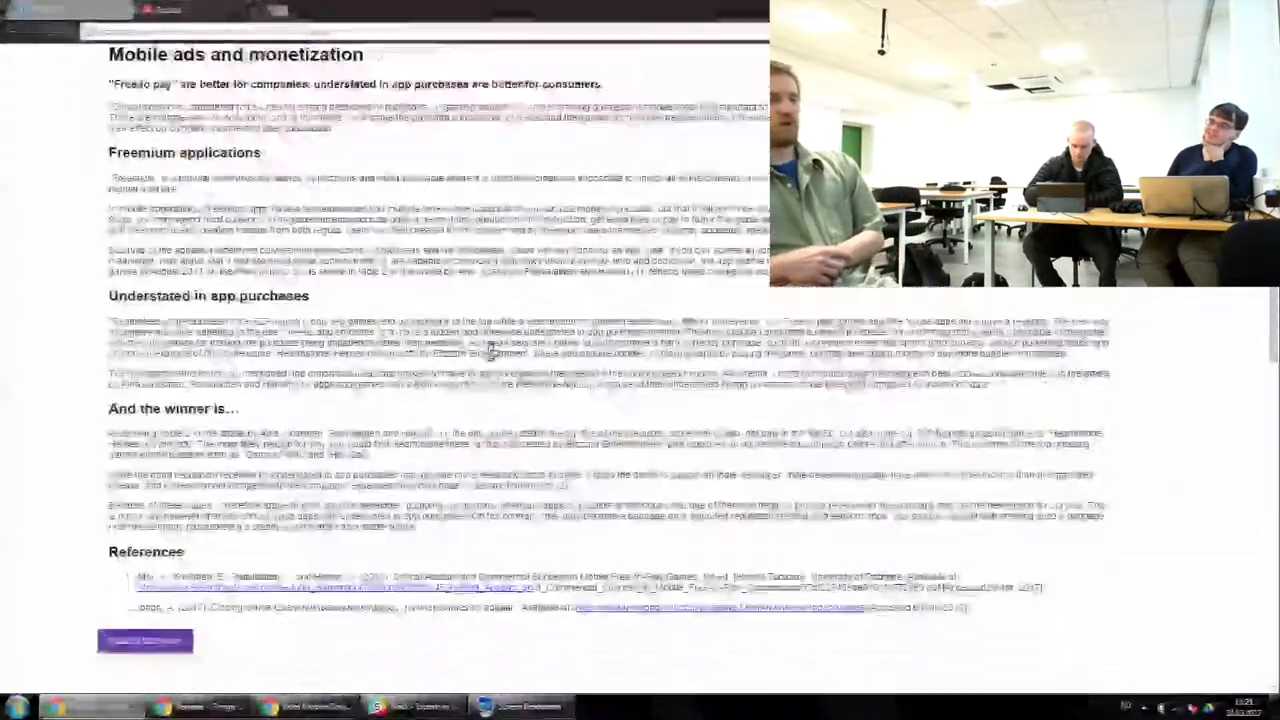
Scroll past the References and Back to the Event button to the four reviews
{"action": "scroll", "scroll_direction": "down", "scroll_amount": 3}
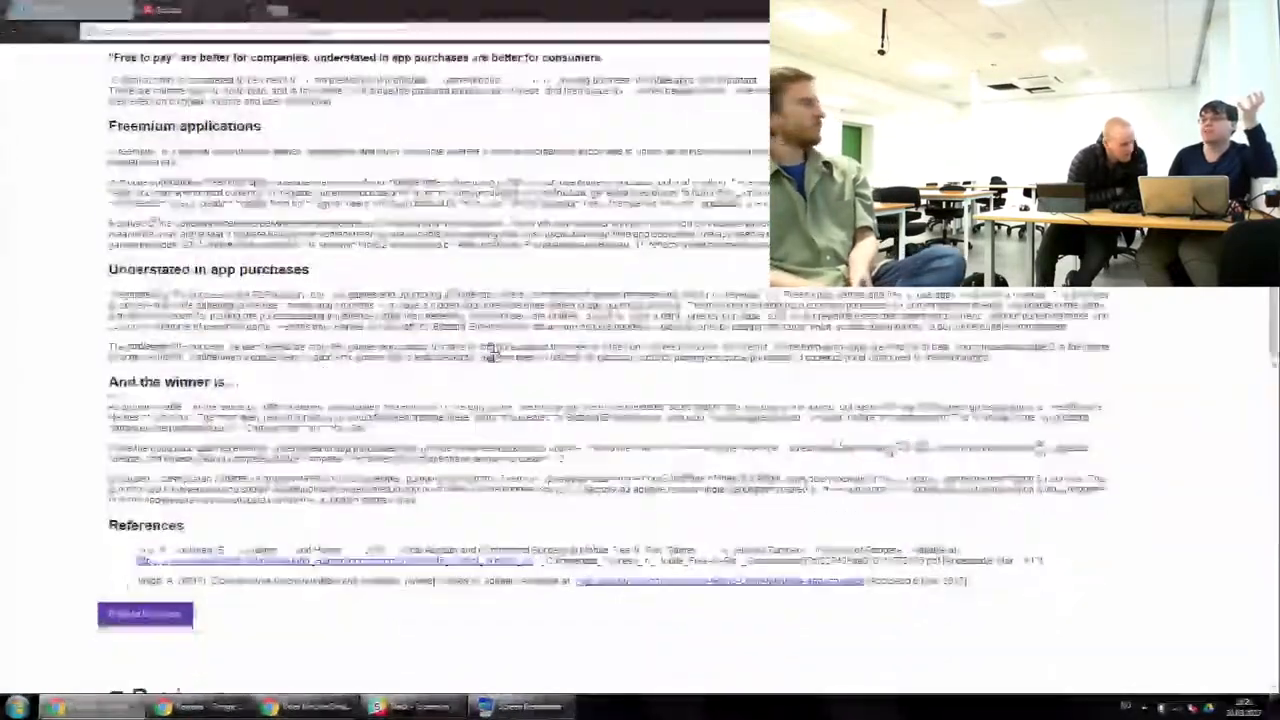
{"action": "scroll", "scroll_direction": "down", "scroll_amount": 3}
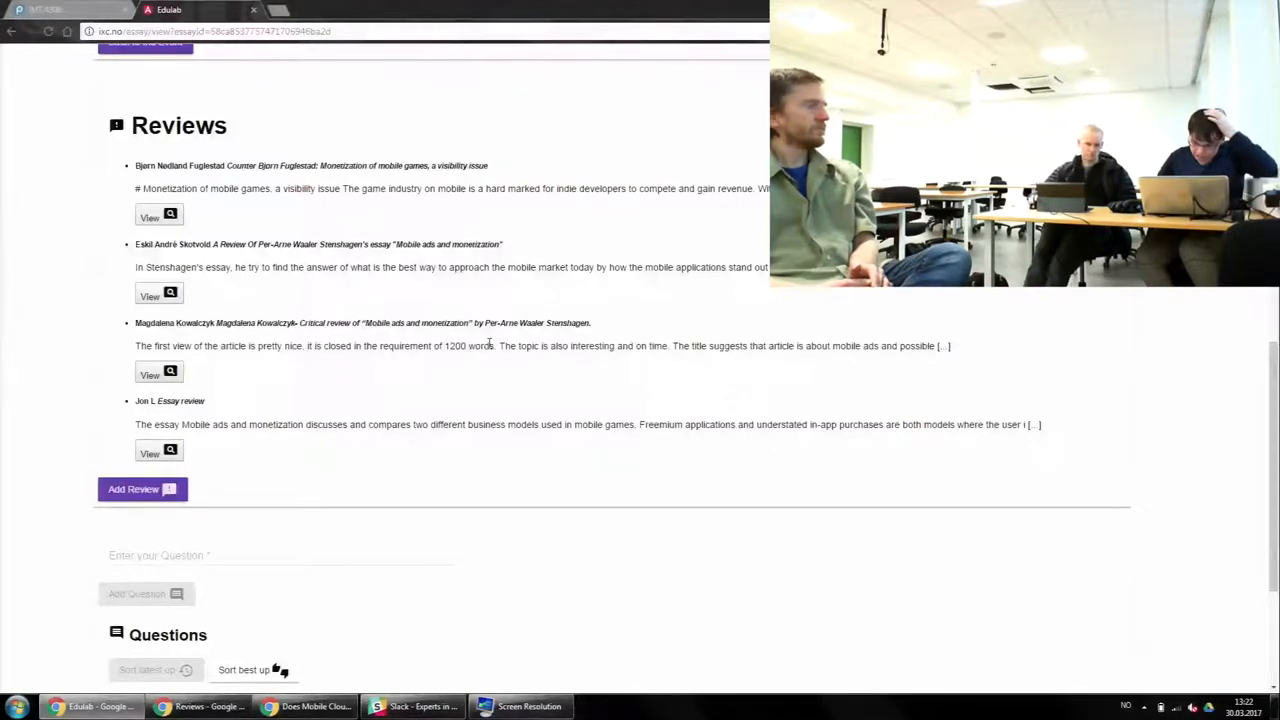
{"action": "scroll", "scroll_direction": "down", "scroll_amount": 3}
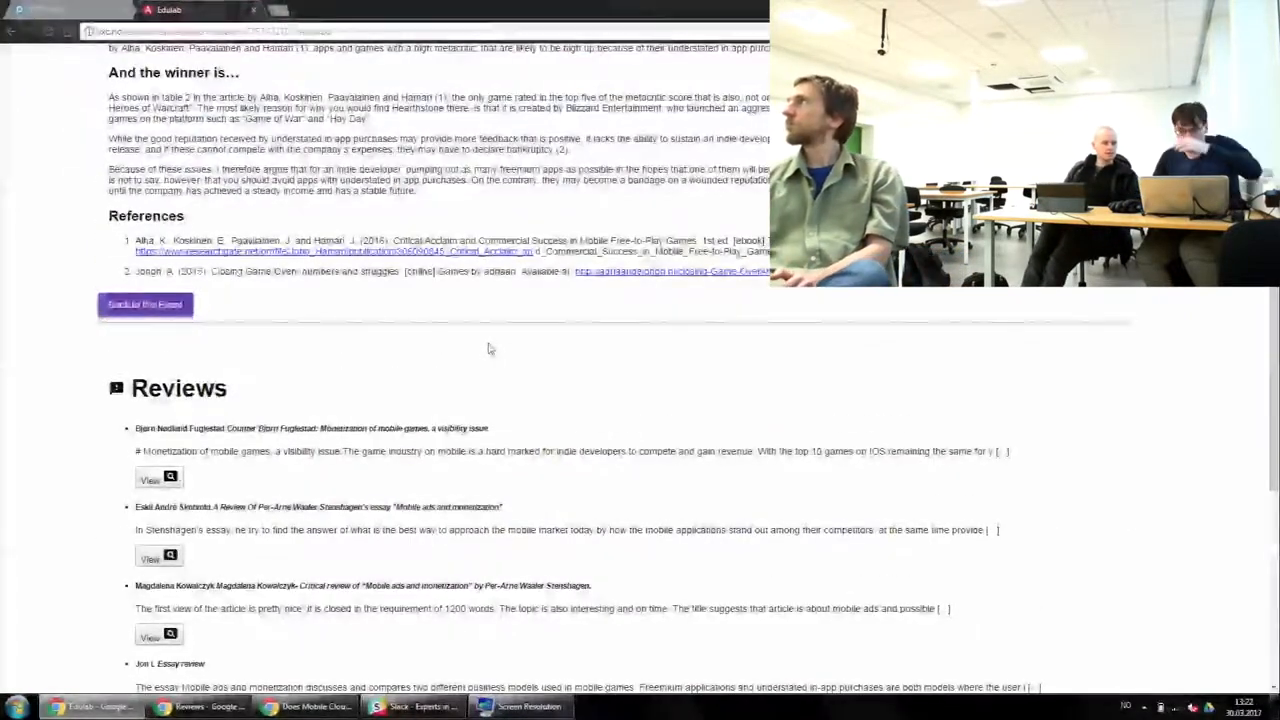
{"action": "scroll", "scroll_direction": "down", "scroll_amount": 3}
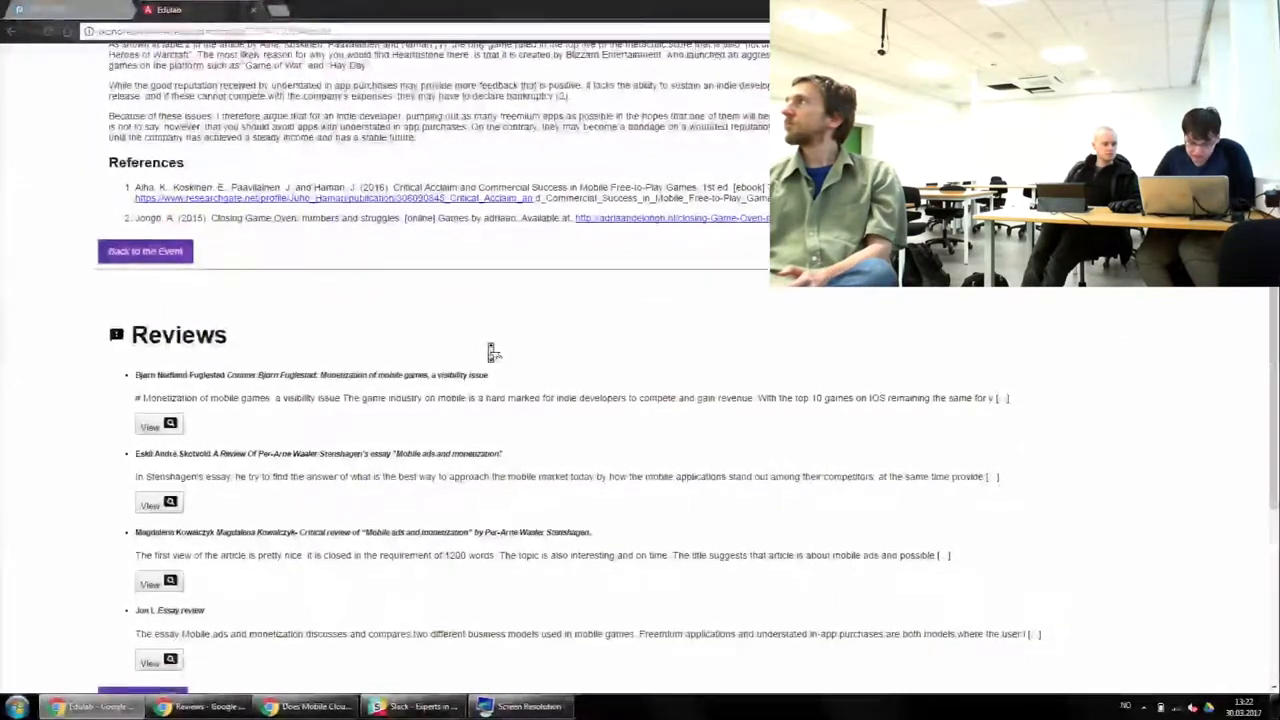
{"action": "scroll", "scroll_direction": "down", "scroll_amount": 3}
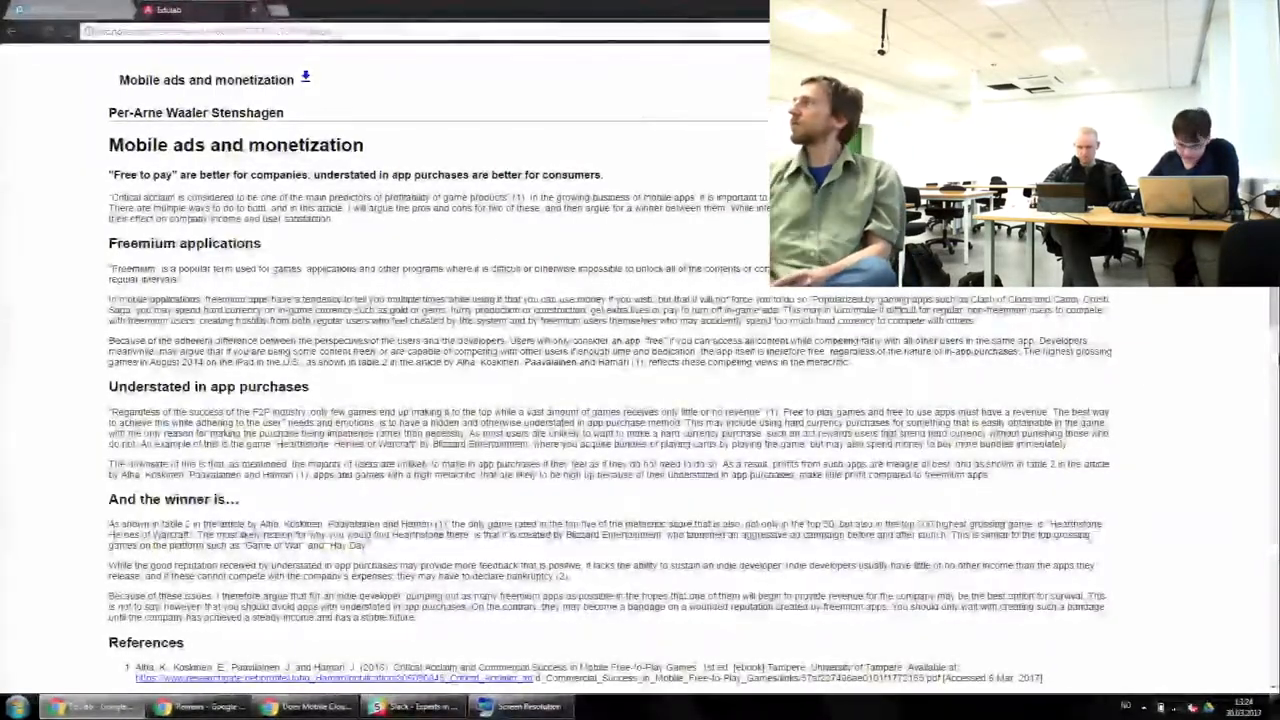
{"action": "scroll", "scroll_direction": "down", "scroll_amount": 3}
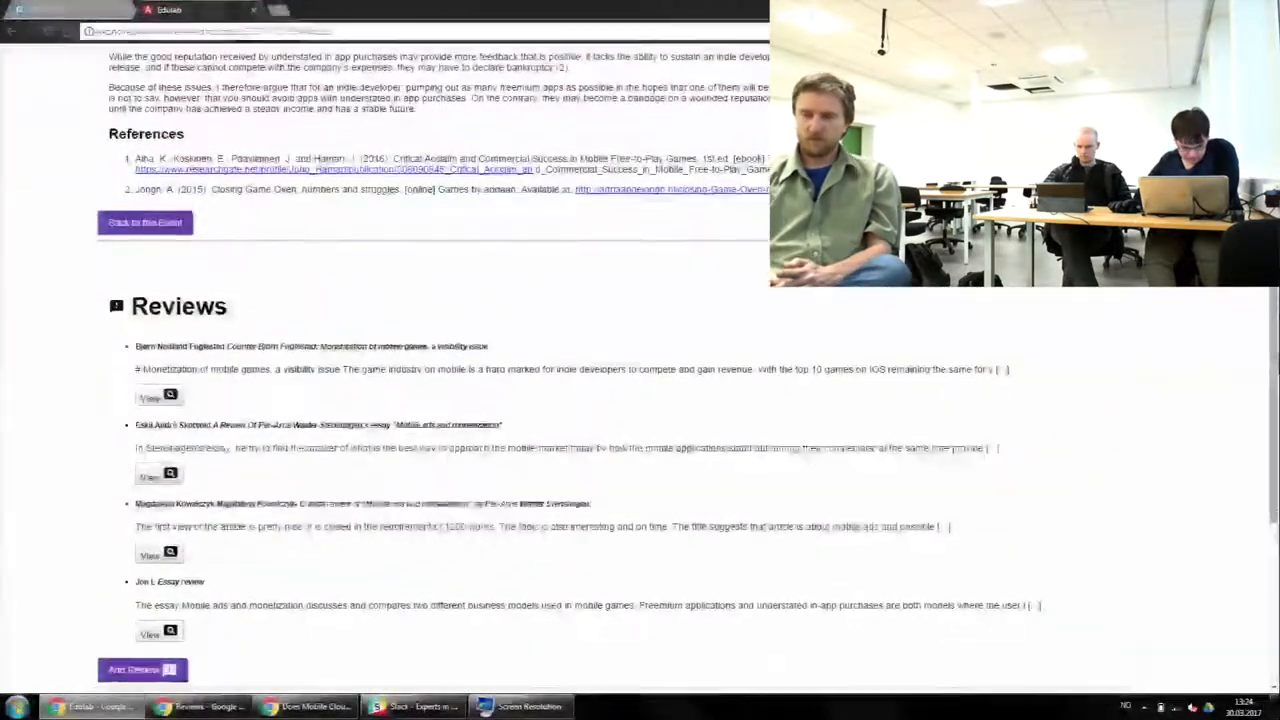
{"action": "scroll", "scroll_direction": "down", "scroll_amount": 3}
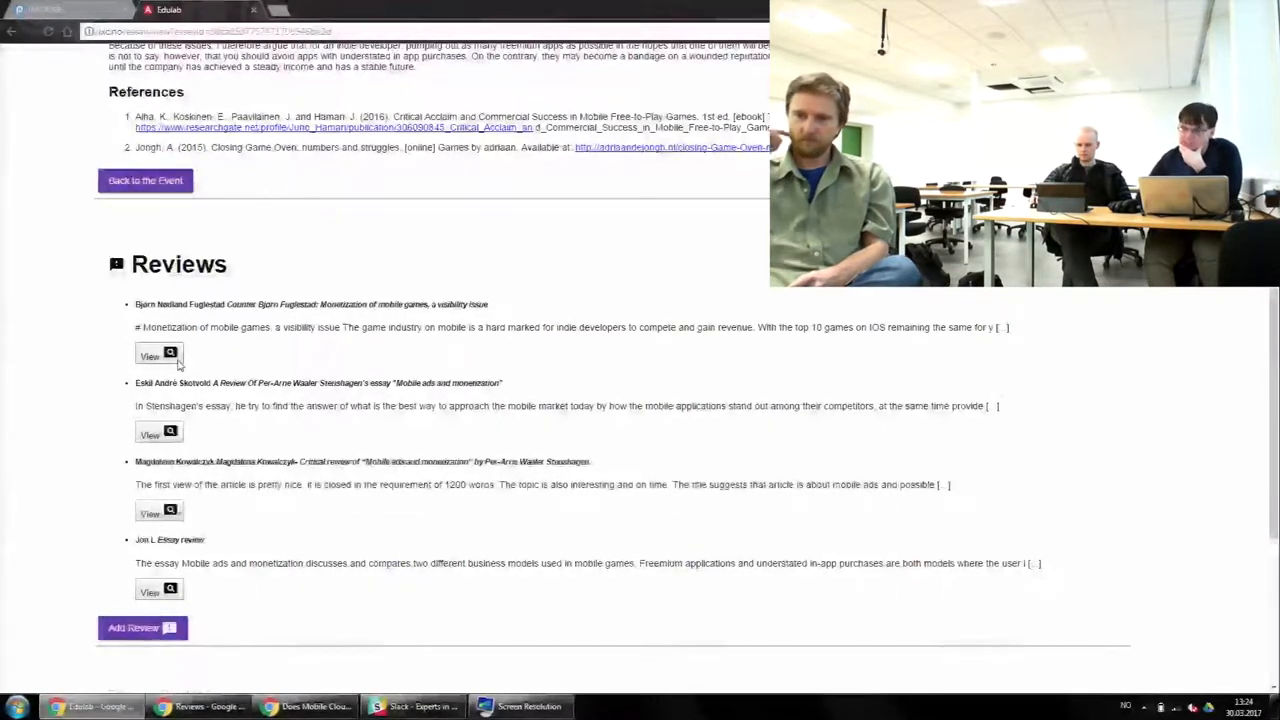
Open the essay's first review, then go back to the course's essay list
{"action": "left_click", "coordinate": [150, 356]}
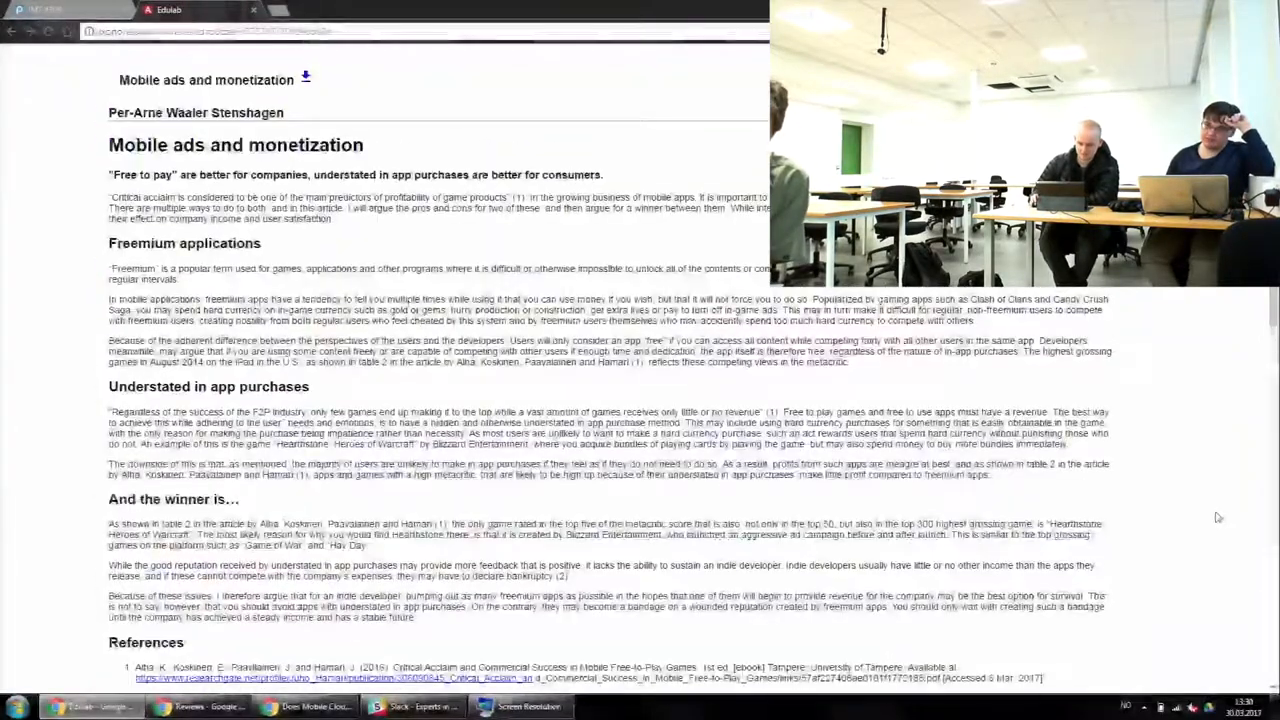
{"action": "left_click", "coordinate": [11, 31]}
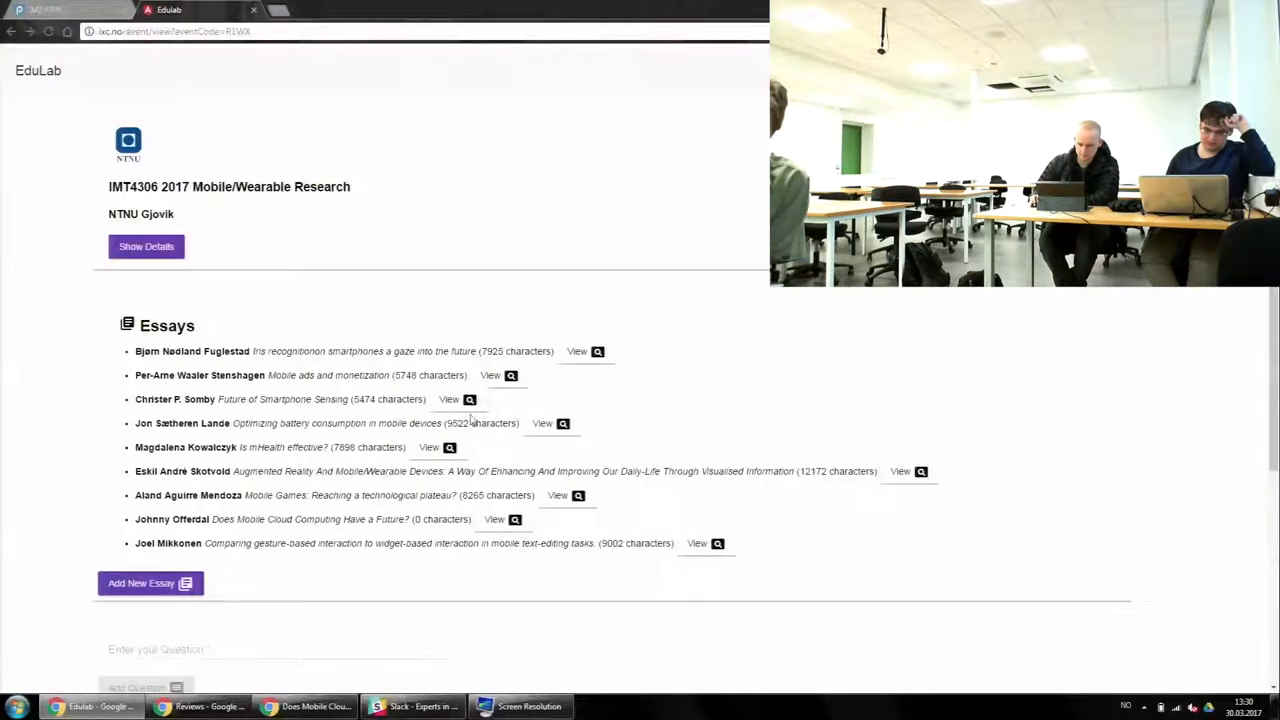
{"action": "left_click", "coordinate": [449, 399]}
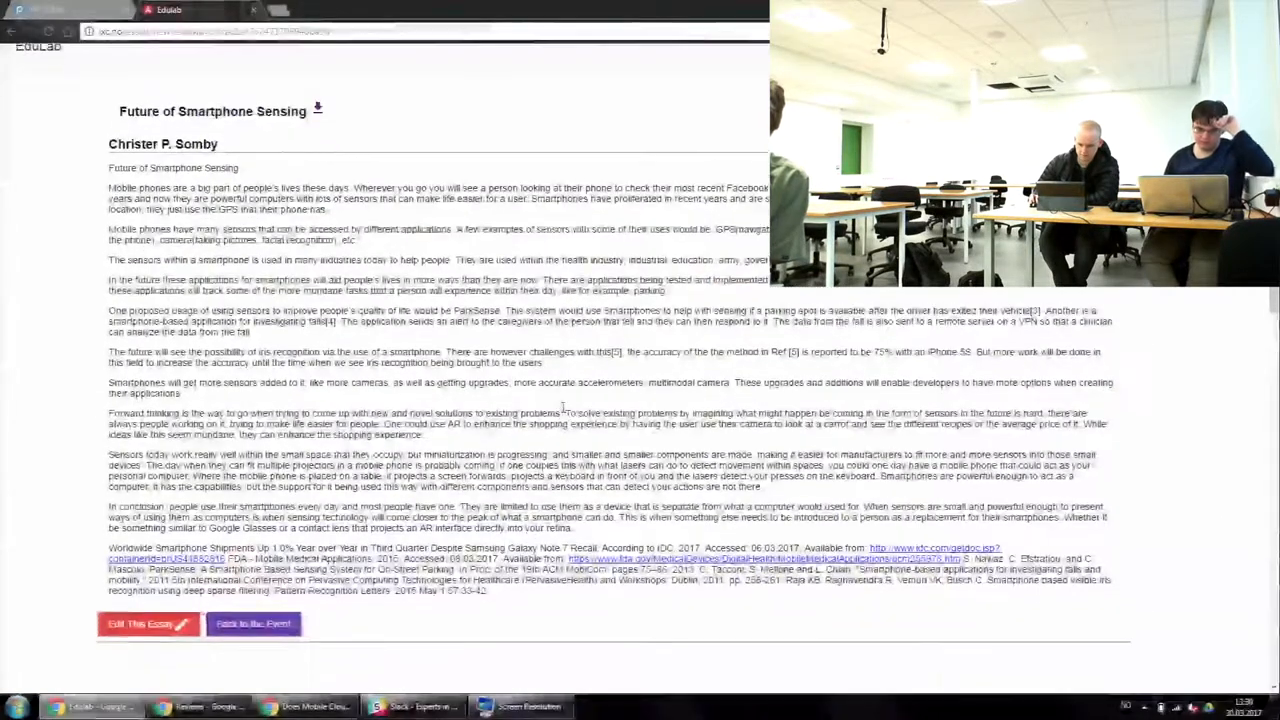
{"action": "scroll", "scroll_direction": "down", "scroll_amount": 3}
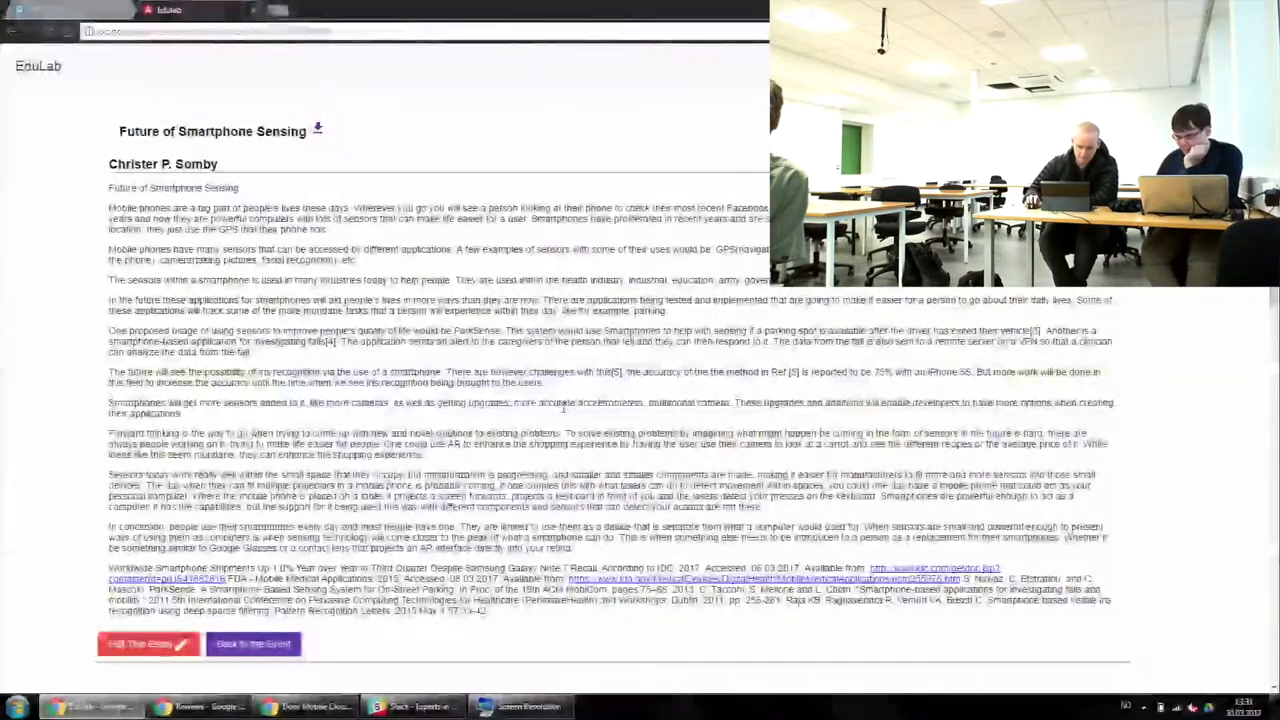
{"action": "scroll", "scroll_direction": "down", "scroll_amount": 3}
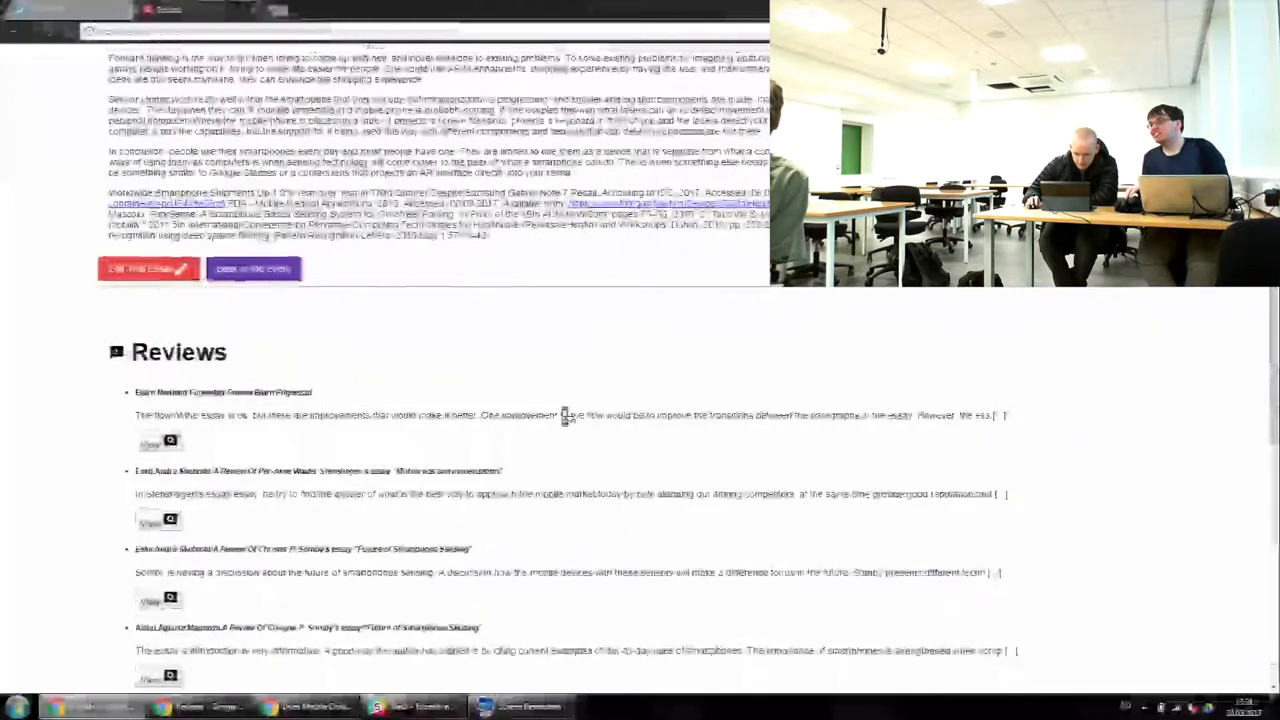
{"action": "scroll", "scroll_direction": "down", "scroll_amount": 3}
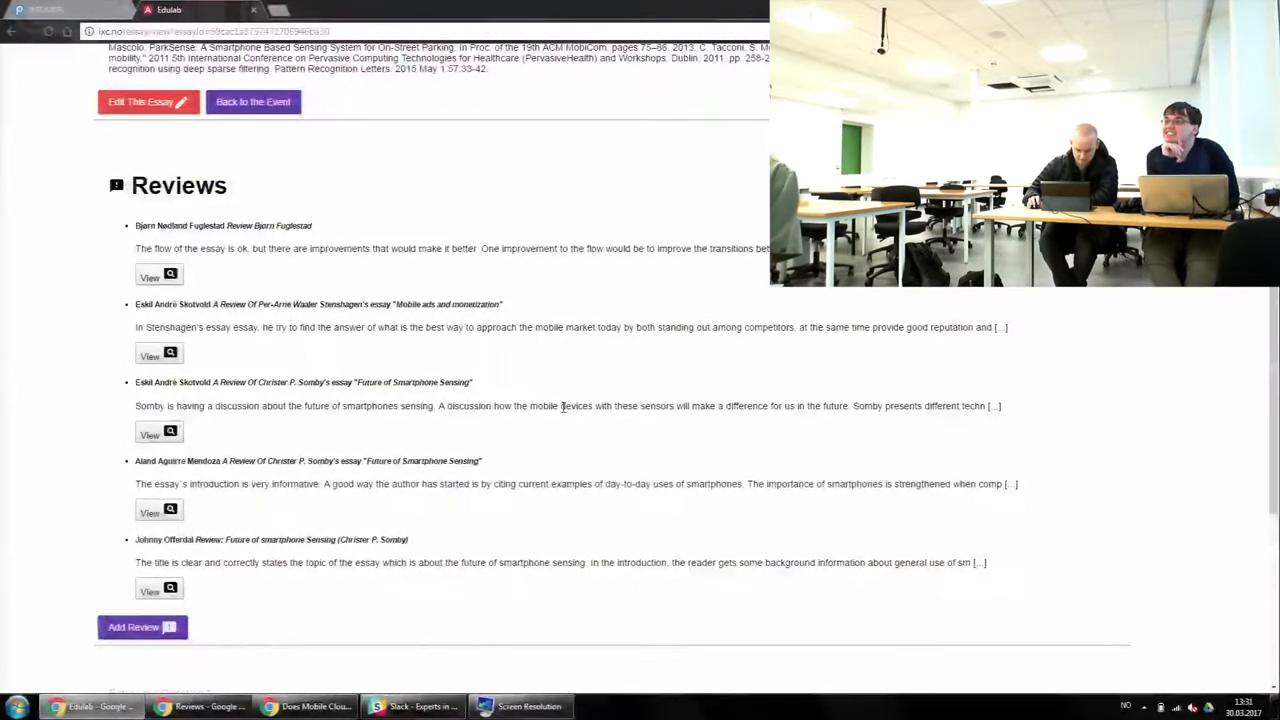
{"action": "mouse_move", "coordinate": [467, 357]}
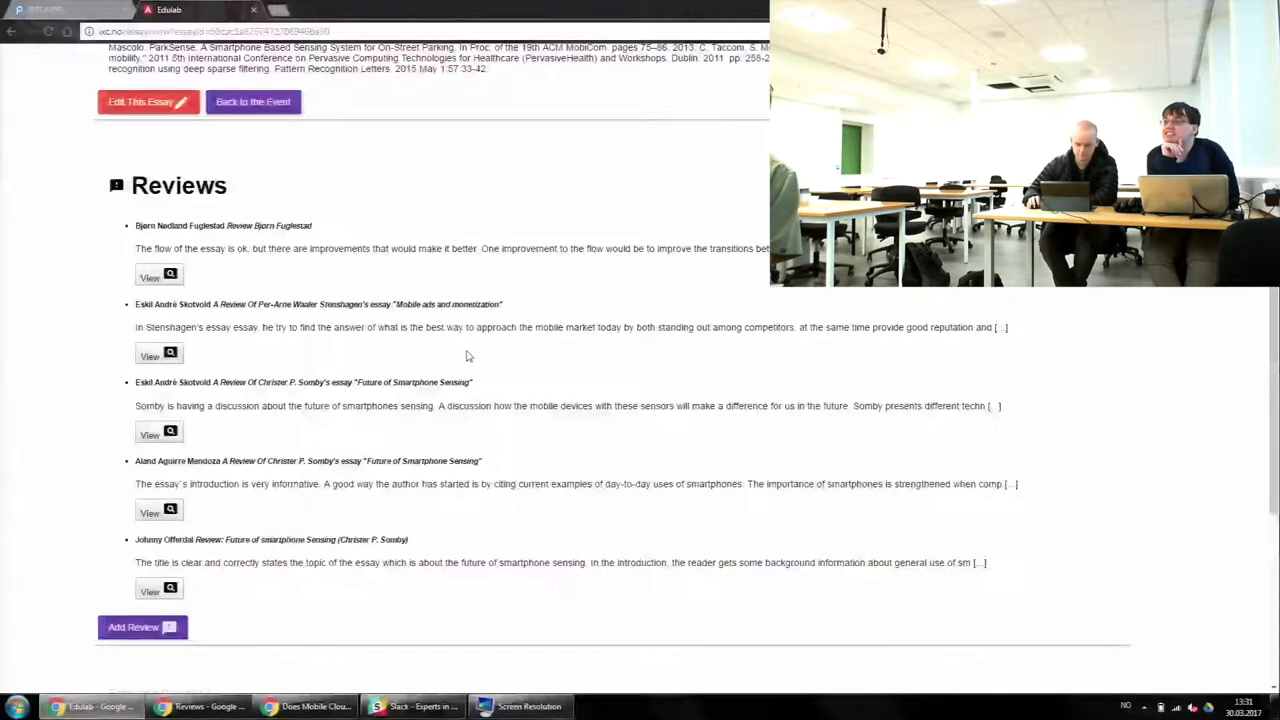
{"action": "mouse_move", "coordinate": [475, 380]}
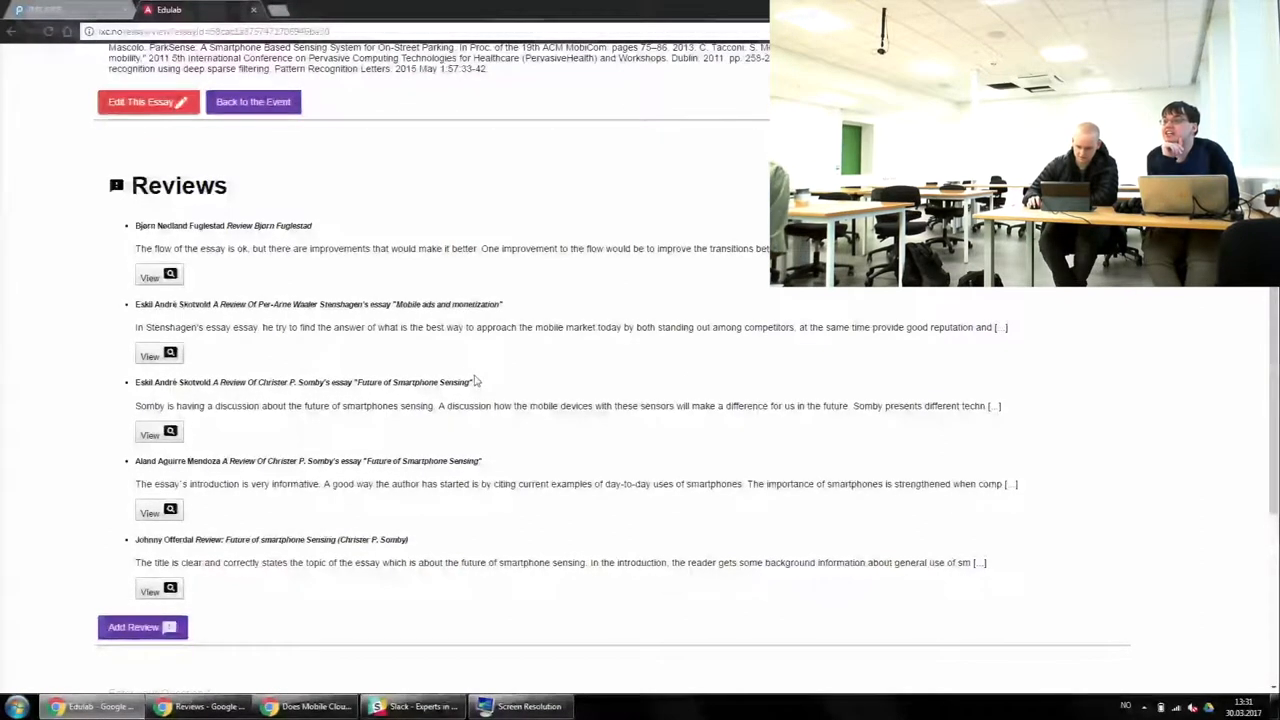
{"action": "mouse_move", "coordinate": [612, 361]}
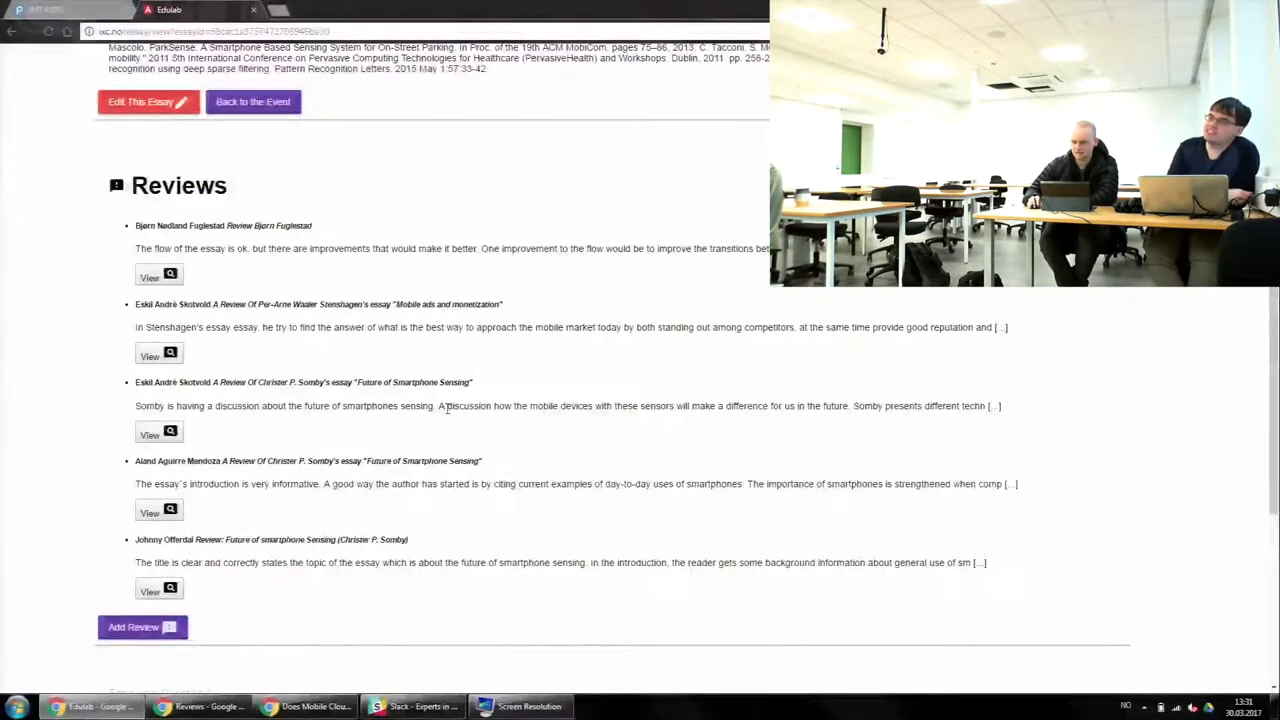
{"action": "scroll", "scroll_direction": "down", "scroll_amount": 3}
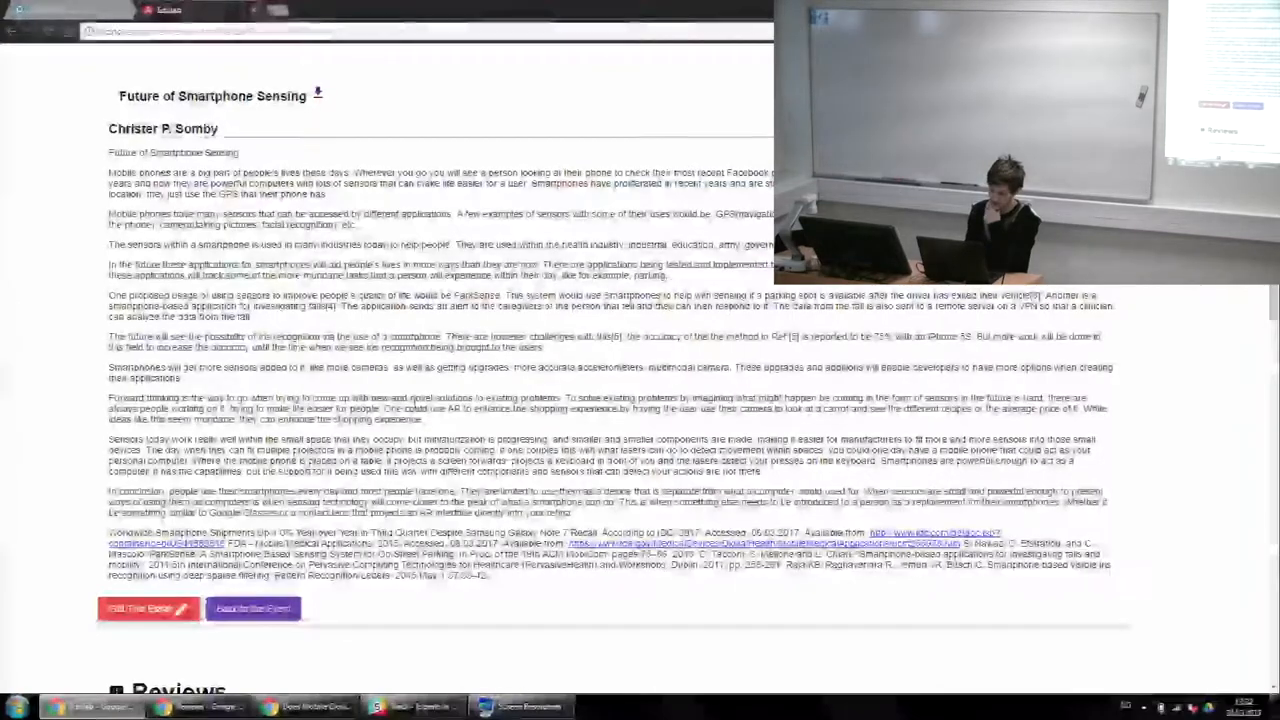
Scroll the Future of Smartphone Sensing page down to its five reviews and Questions
{"action": "scroll", "scroll_direction": "down", "scroll_amount": 3}
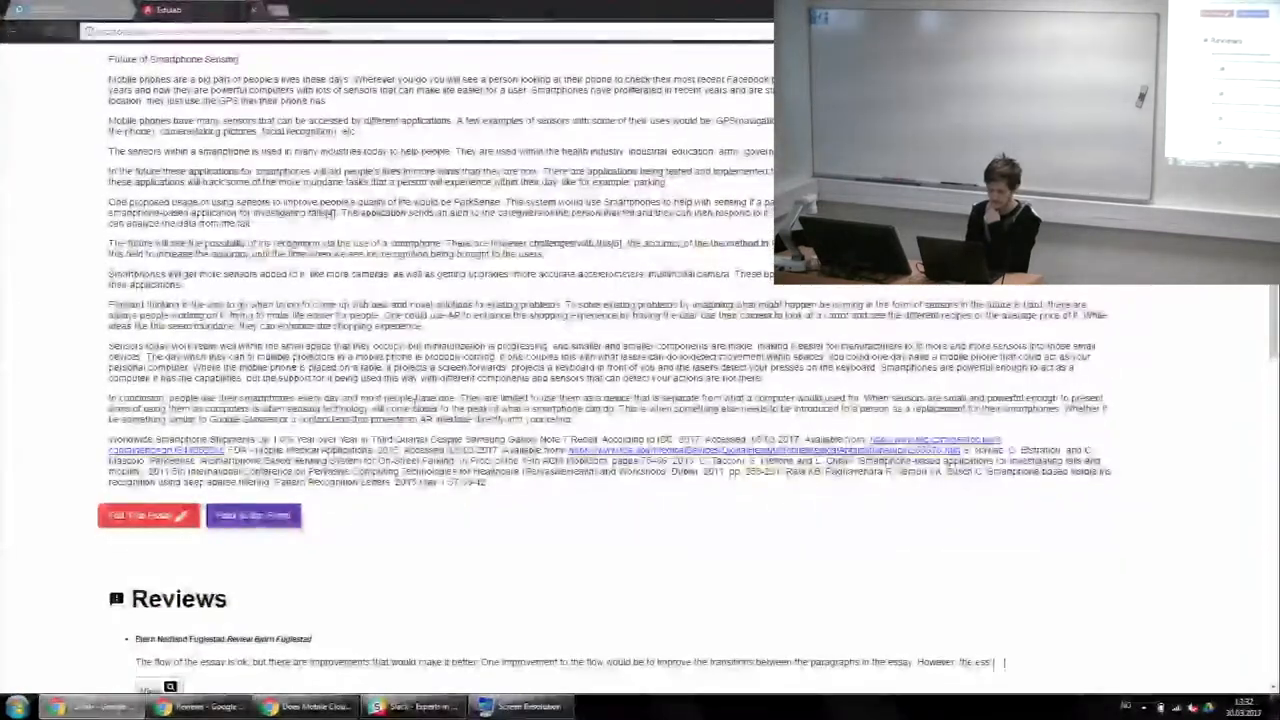
{"action": "scroll", "scroll_direction": "down", "scroll_amount": 3}
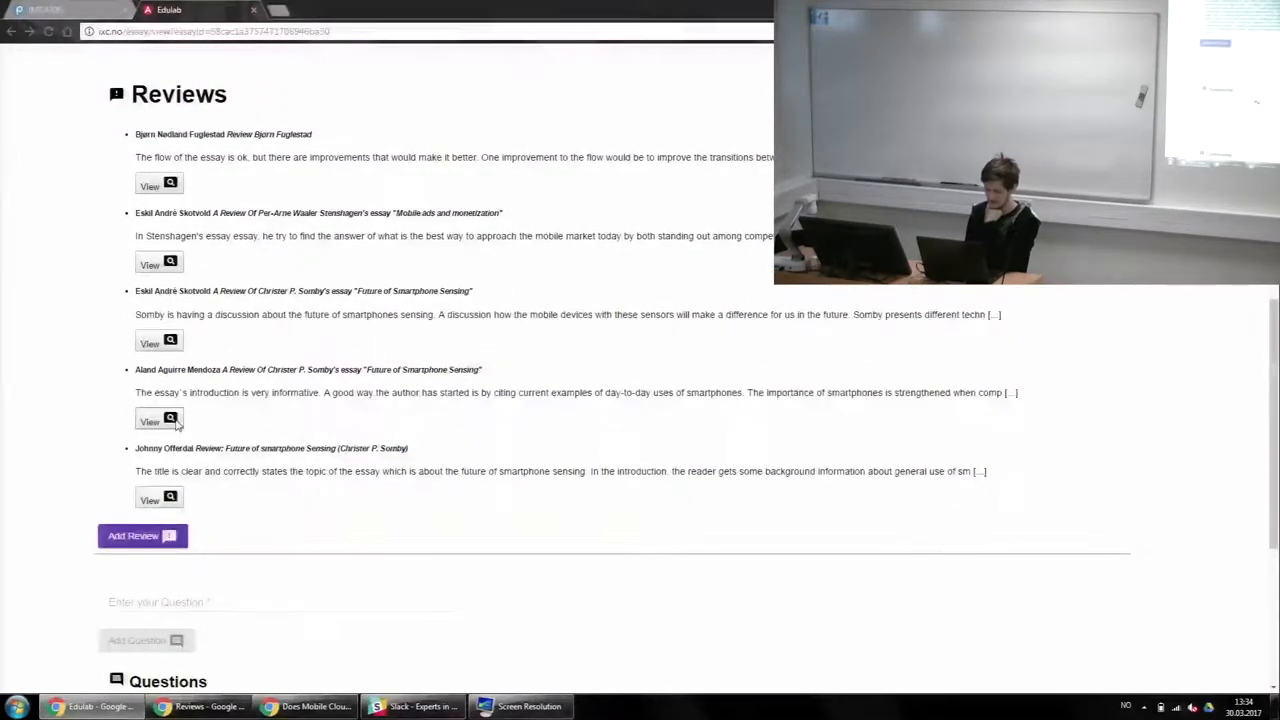
Open the Future of Smartphone Sensing essay page to show its full text
{"action": "left_click", "coordinate": [149, 421]}
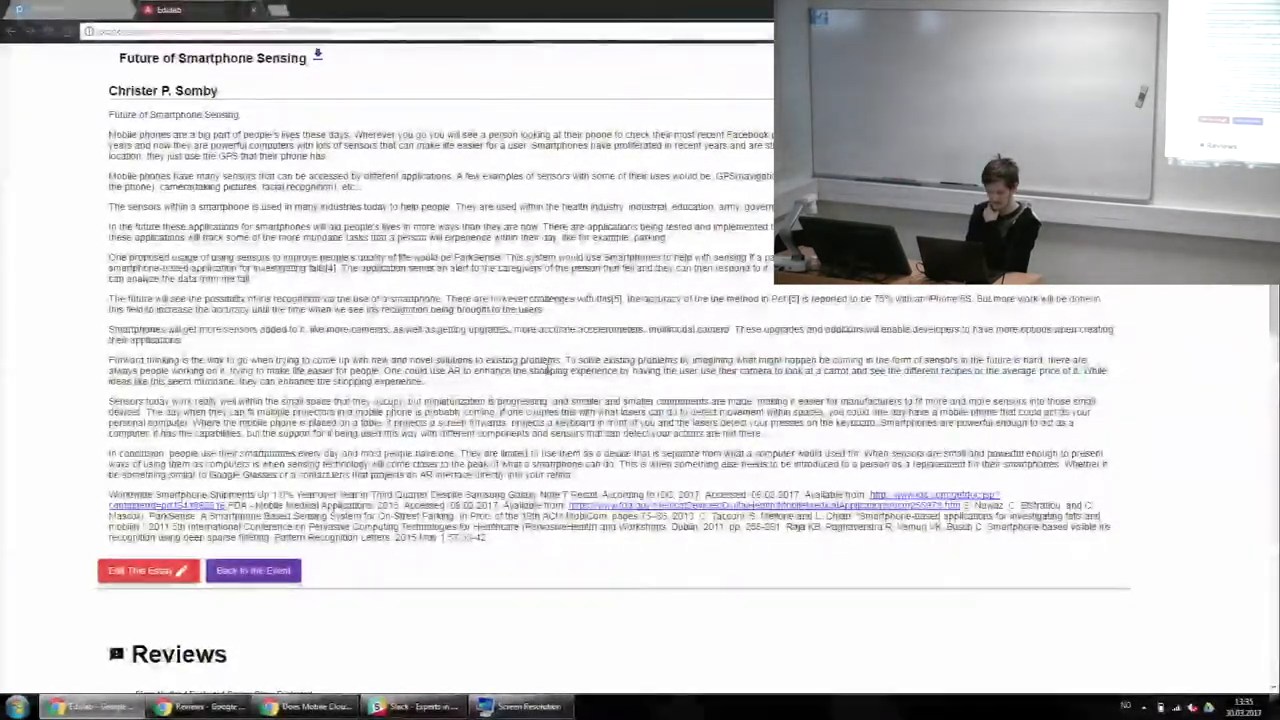
{"action": "scroll", "scroll_direction": "down", "scroll_amount": 3}
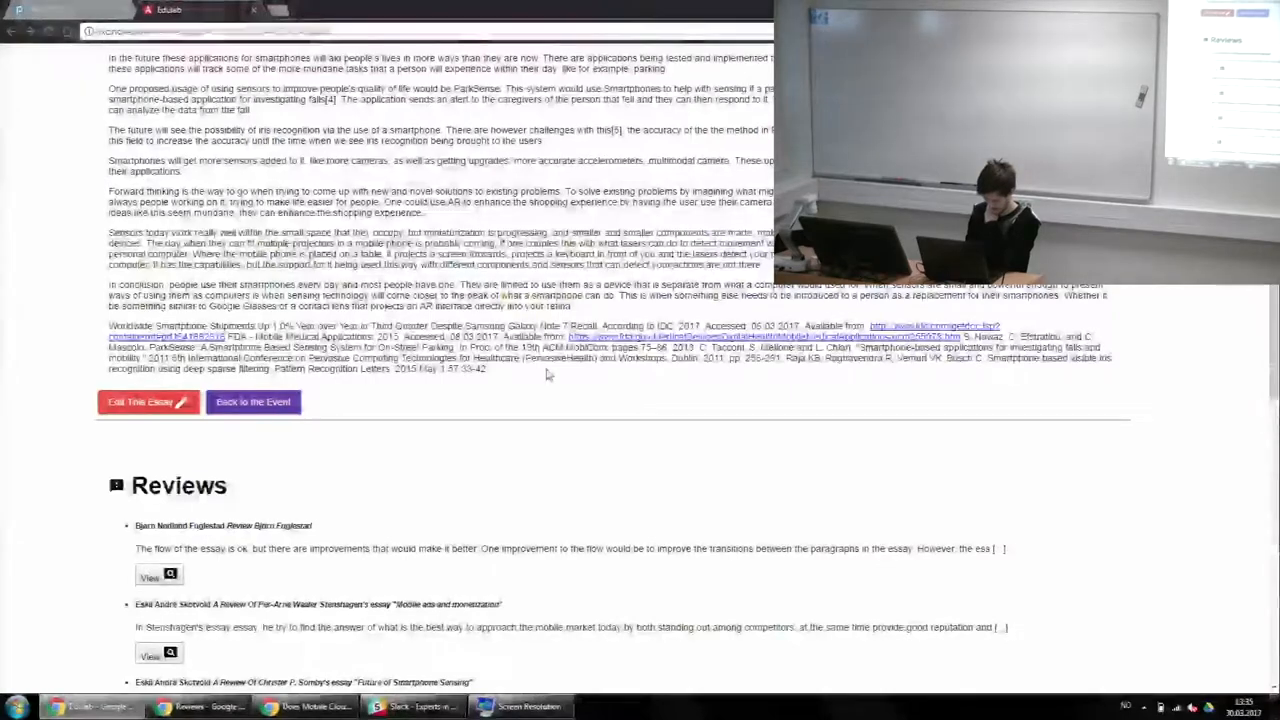
{"action": "scroll", "scroll_direction": "down", "scroll_amount": 3}
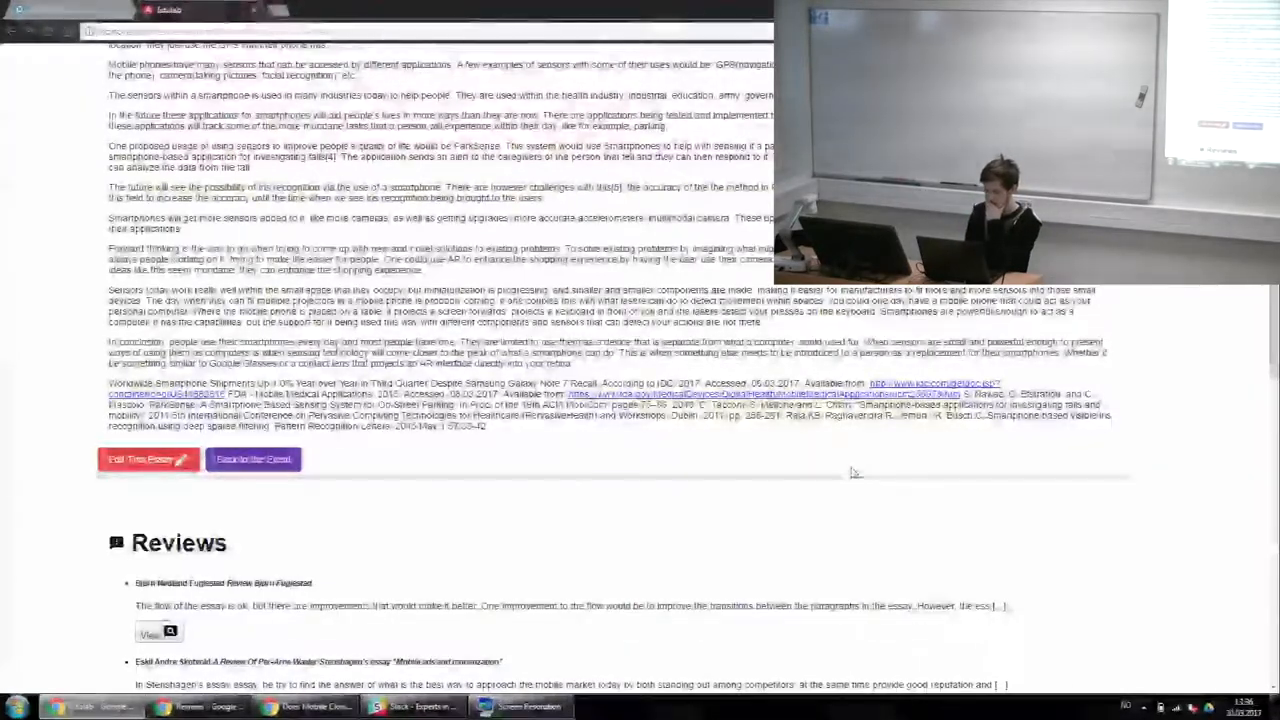
{"action": "scroll", "scroll_direction": "up", "scroll_amount": 3}
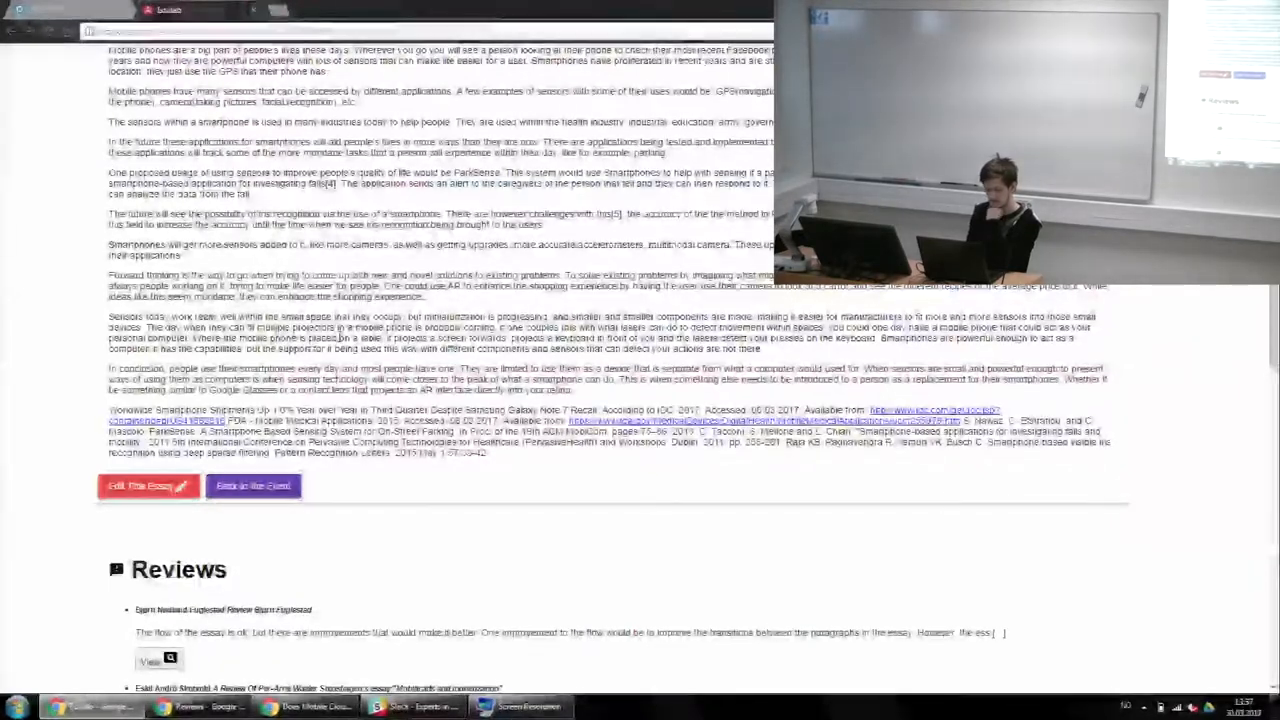
{"action": "scroll", "scroll_direction": "down", "scroll_amount": 3}
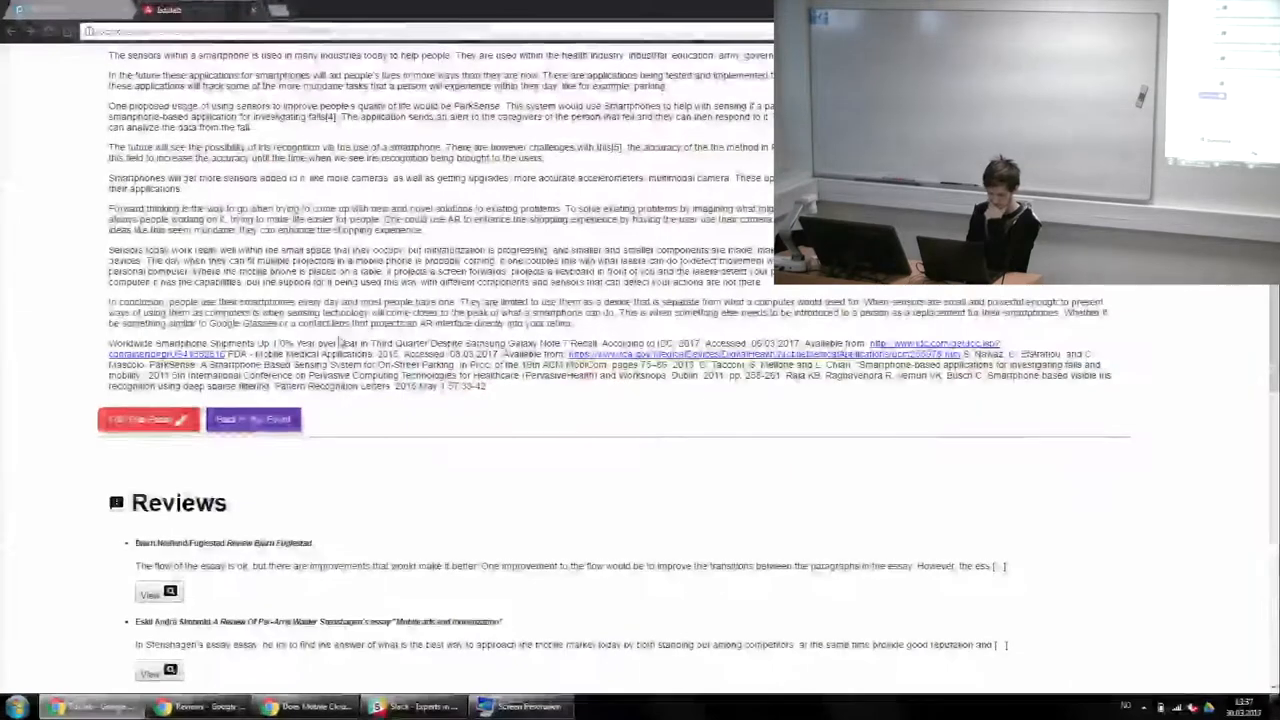
Scroll through the Future of Smartphone Sensing essay text down to its references
{"action": "scroll", "scroll_direction": "down", "scroll_amount": 3}
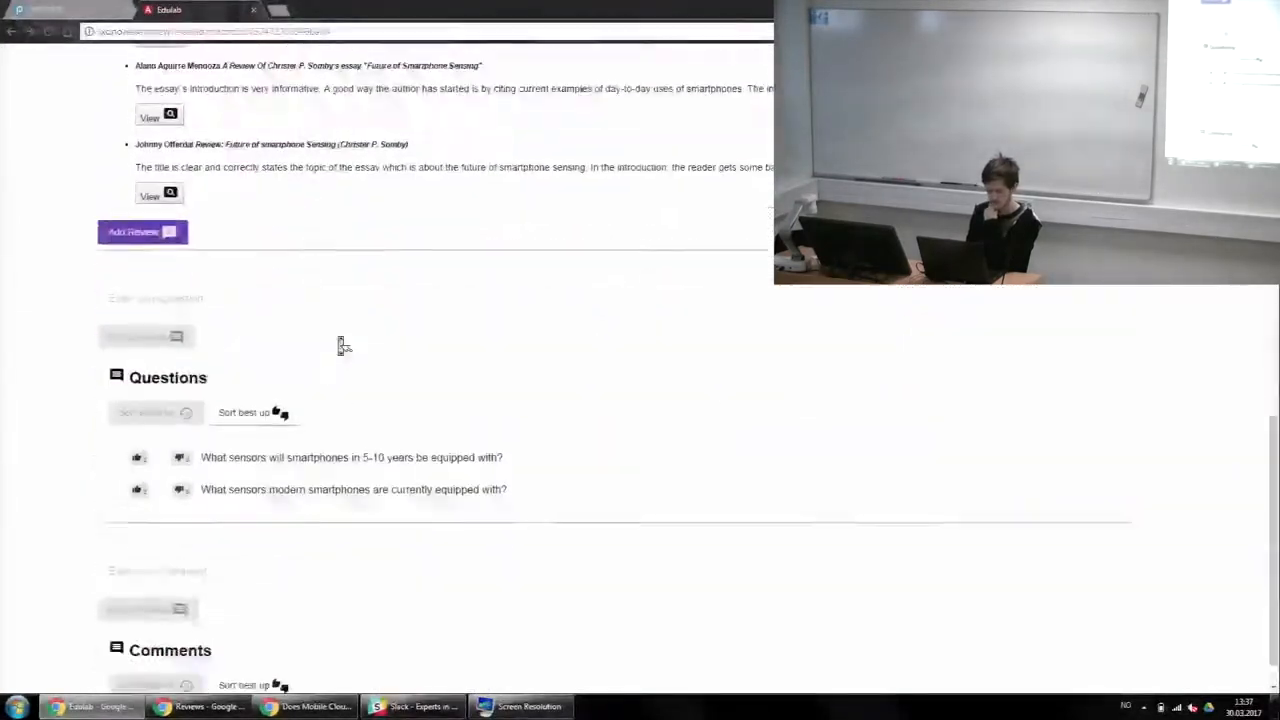
{"action": "scroll", "scroll_direction": "down", "scroll_amount": 3}
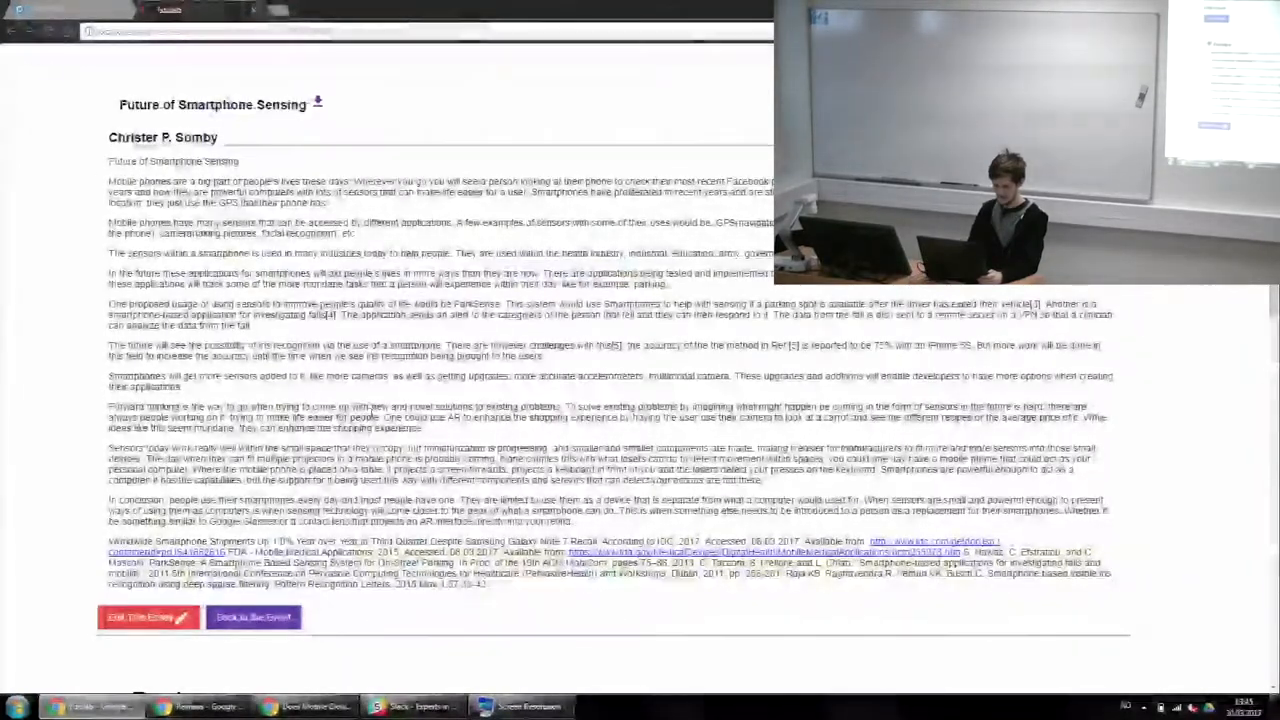
Return to the essay list and open 'Mobile Games: Reaching a technological plateau?' as a PDF
{"action": "left_click", "coordinate": [253, 617]}
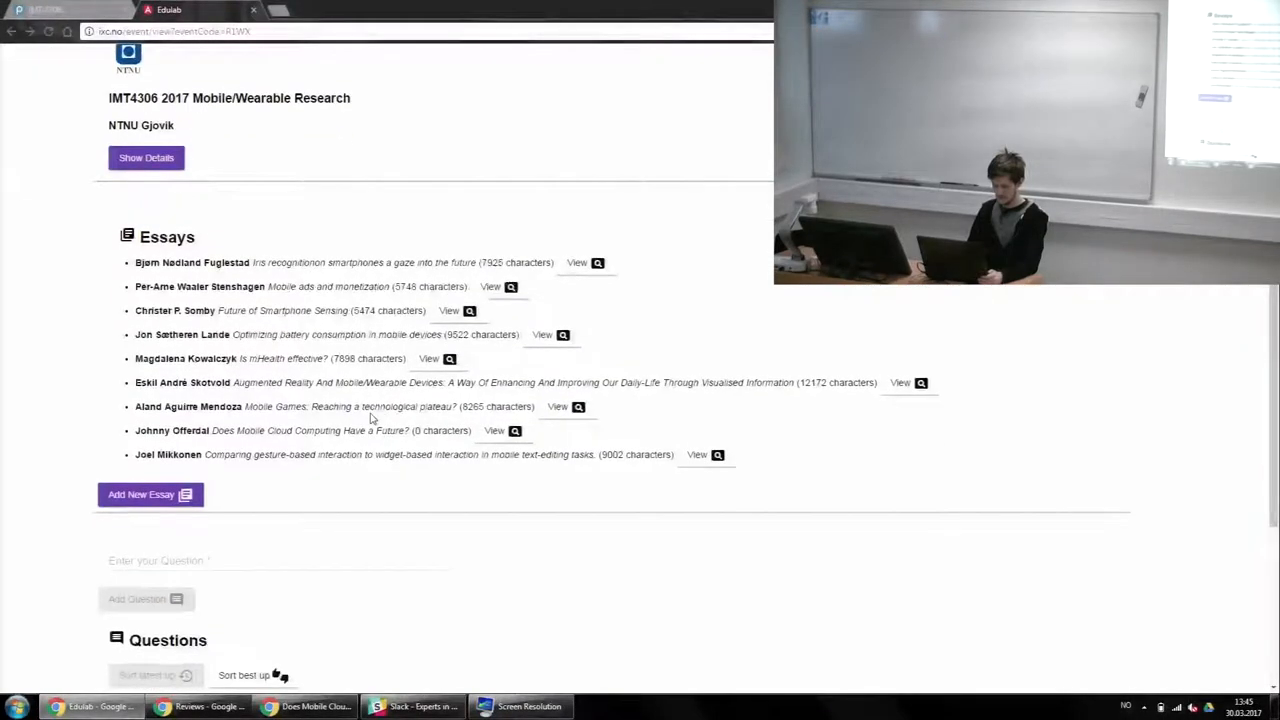
{"action": "mouse_move", "coordinate": [390, 550]}
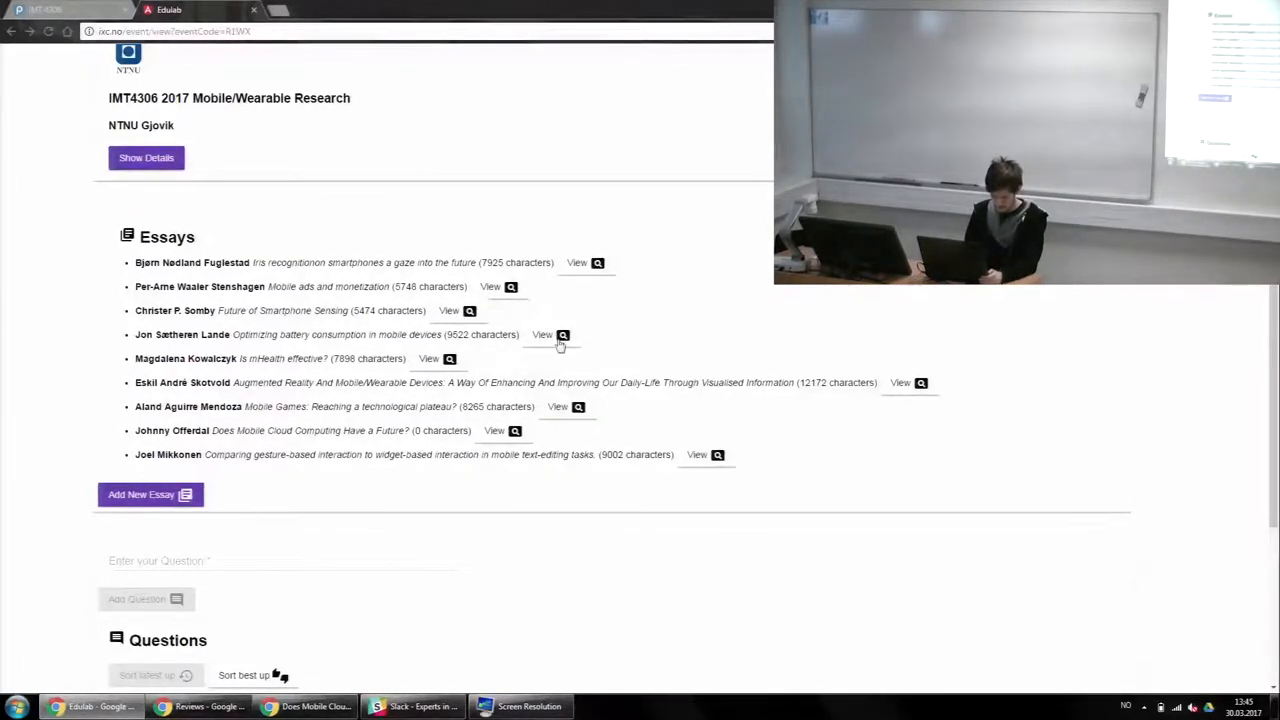
{"action": "mouse_move", "coordinate": [564, 425]}
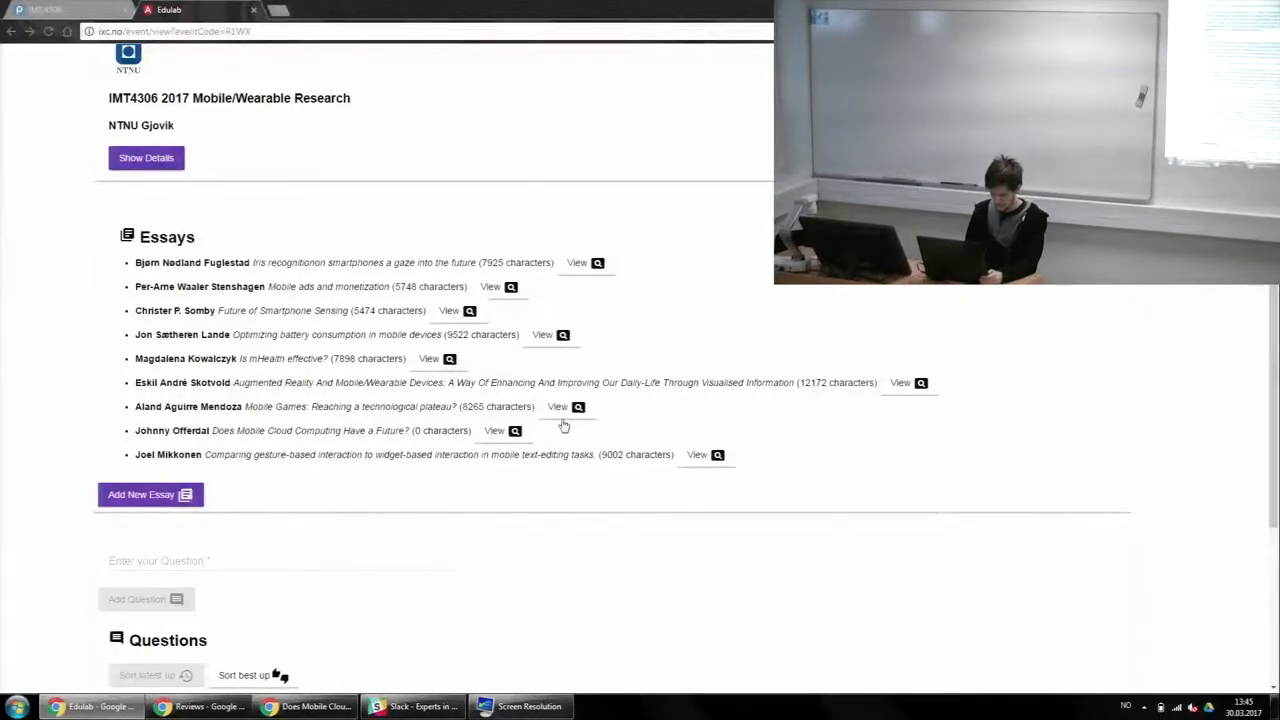
{"action": "left_click", "coordinate": [557, 406]}
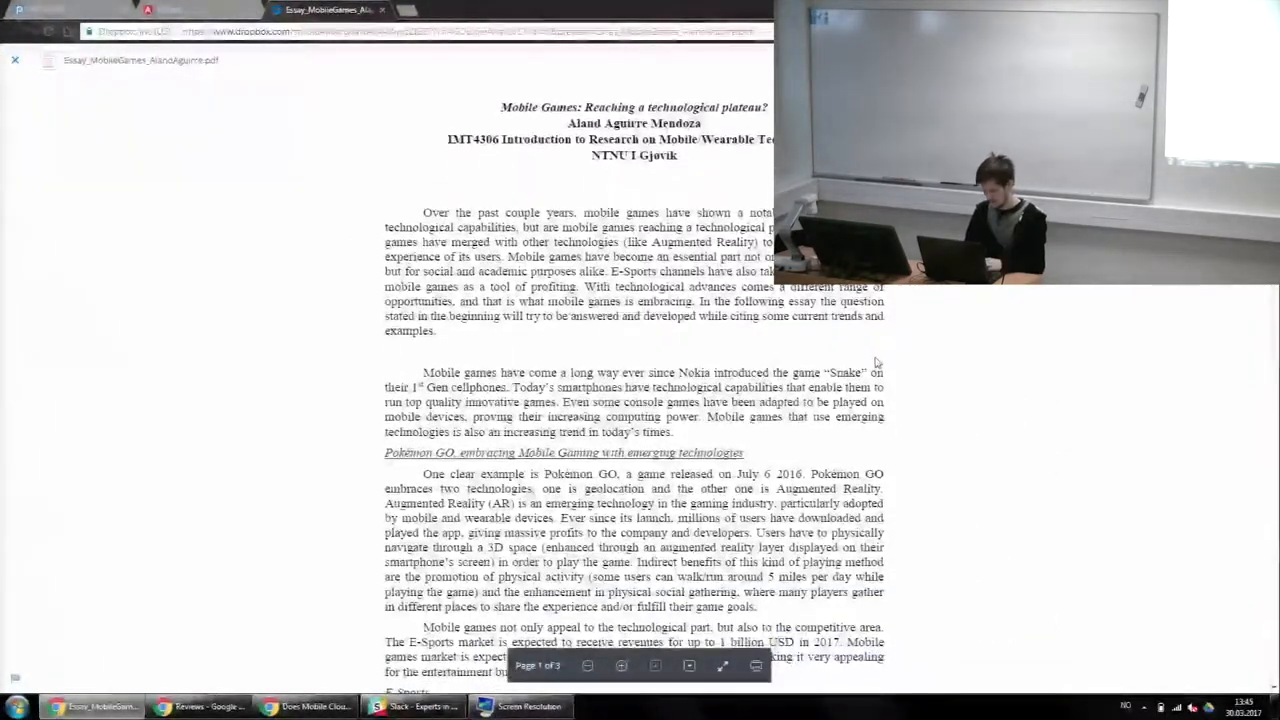
{"action": "scroll", "scroll_direction": "down", "scroll_amount": 3}
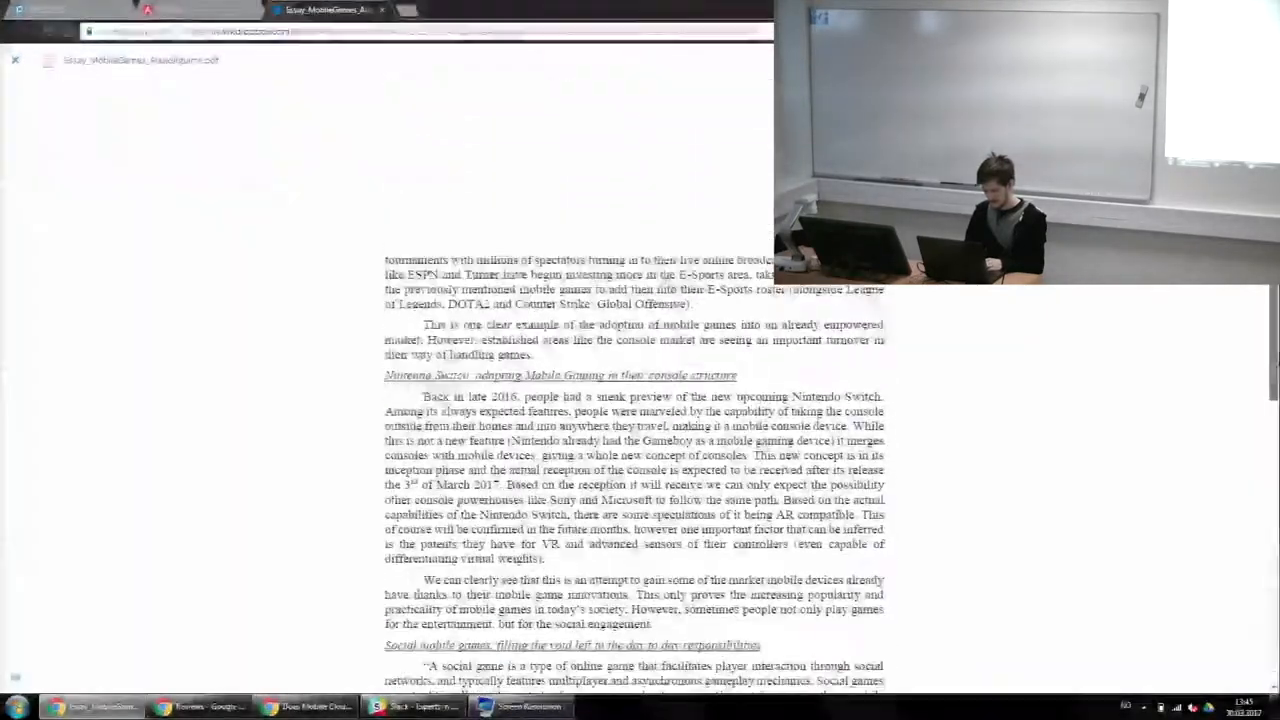
{"action": "scroll", "scroll_direction": "down", "scroll_amount": 3}
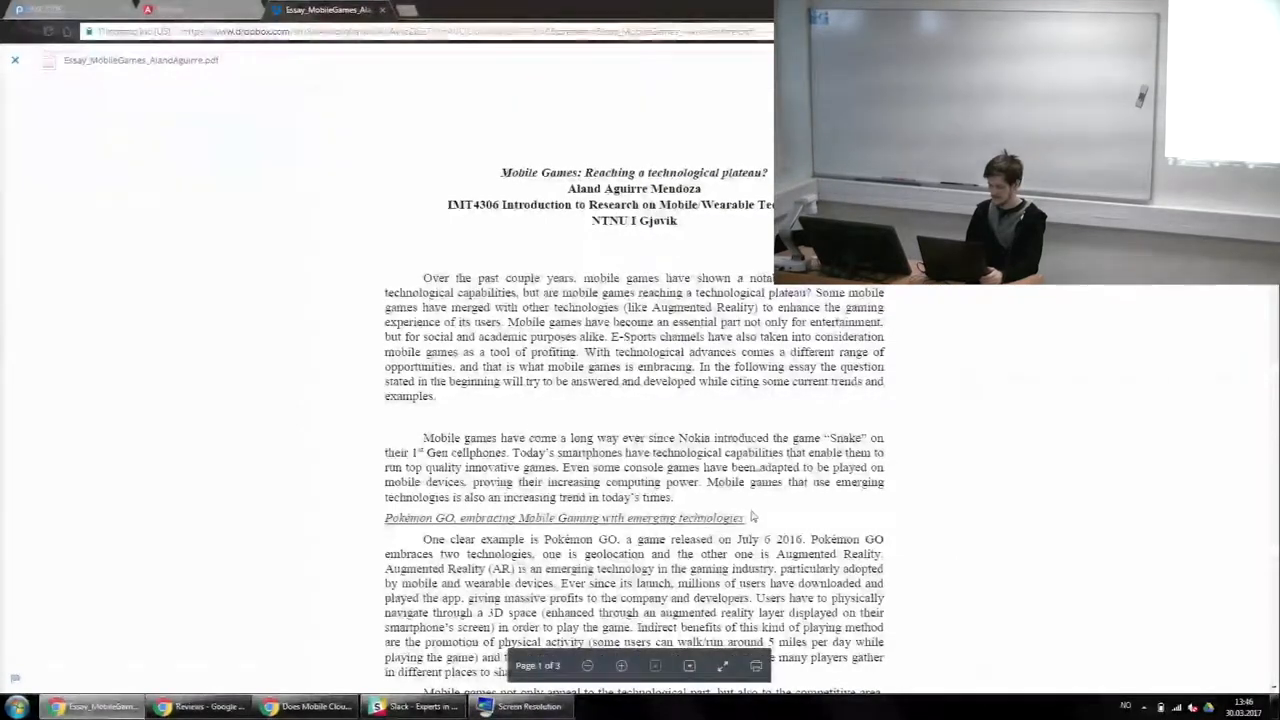
{"action": "mouse_move", "coordinate": [987, 484]}
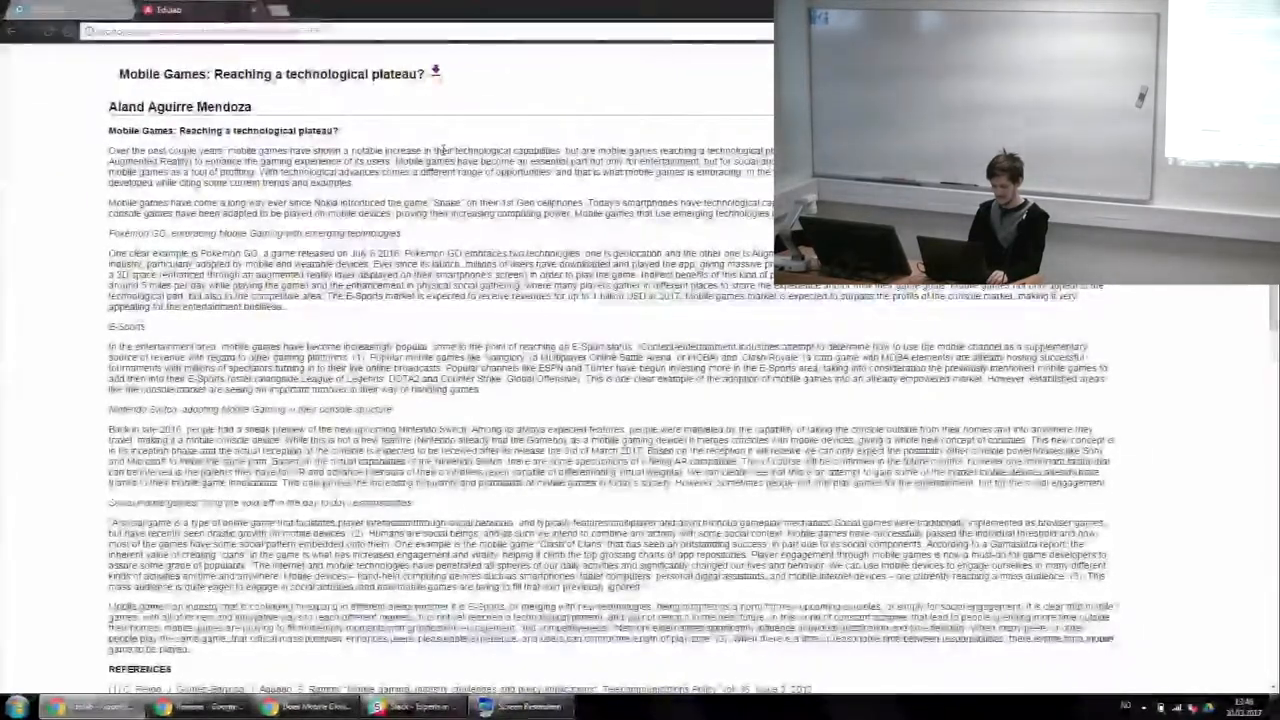
Scroll the Mobile Games essay page down to its final paragraph and references
{"action": "scroll", "scroll_direction": "down", "scroll_amount": 3}
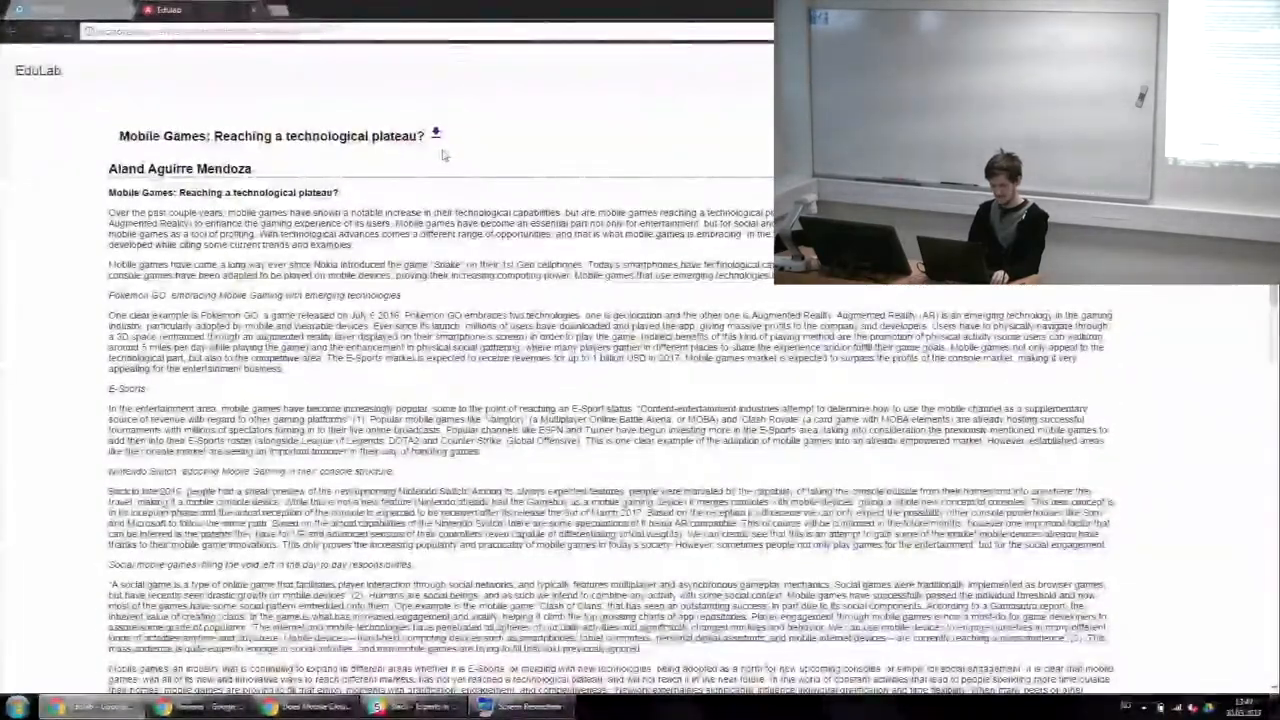
{"action": "scroll", "scroll_direction": "down", "scroll_amount": 3}
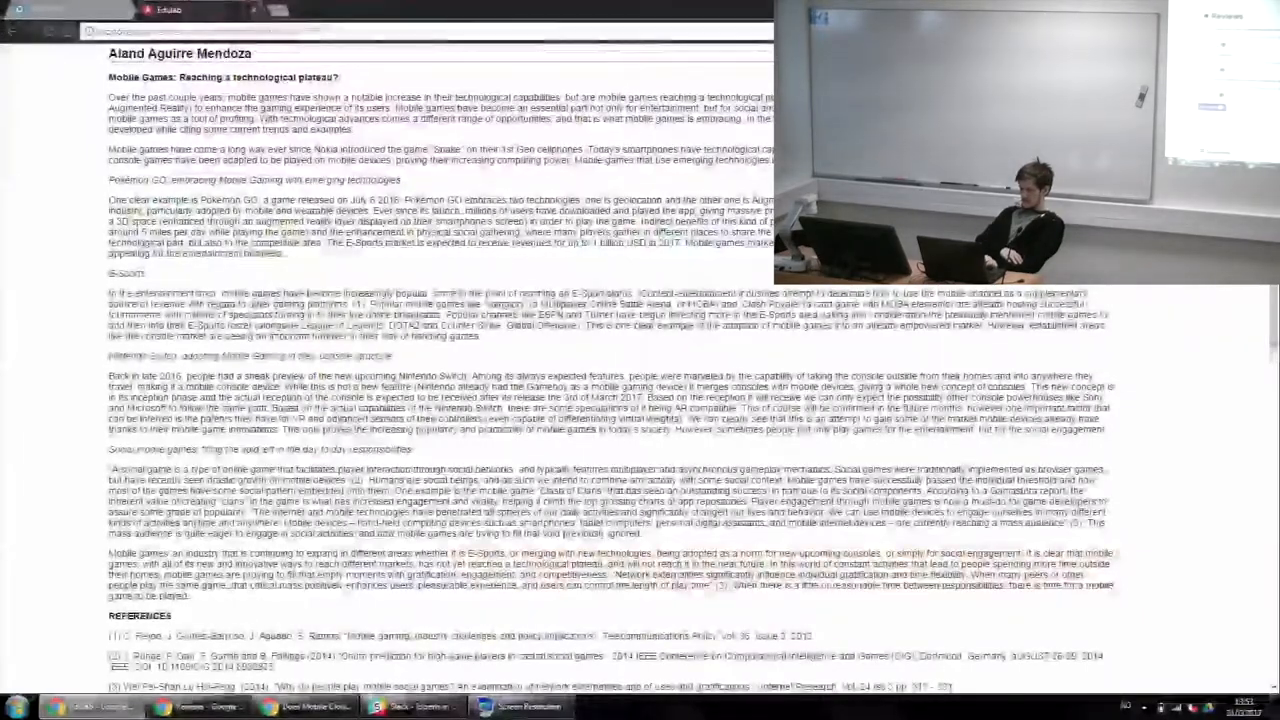
Scroll while the IMT4306 course event page is still loading
{"action": "scroll", "scroll_direction": "down", "scroll_amount": 3}
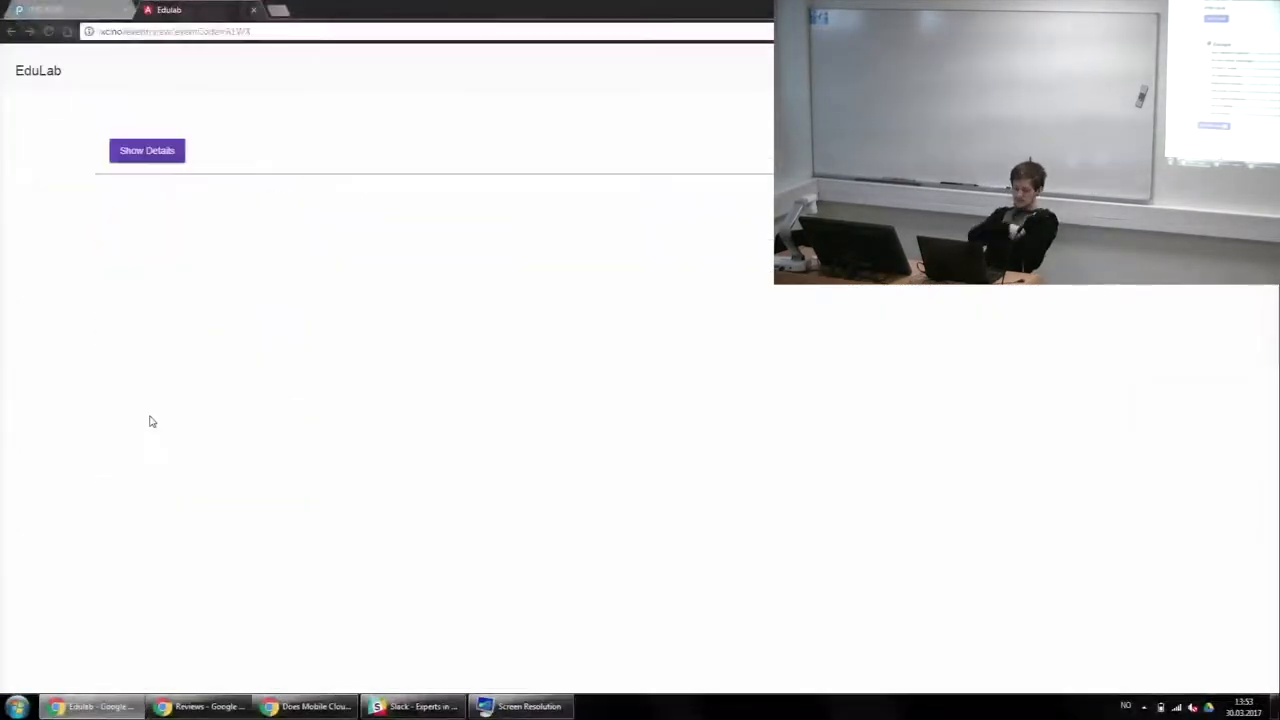
Scroll the loaded IMT4306 course page down to its list of nine essays
{"action": "left_click", "coordinate": [147, 150]}
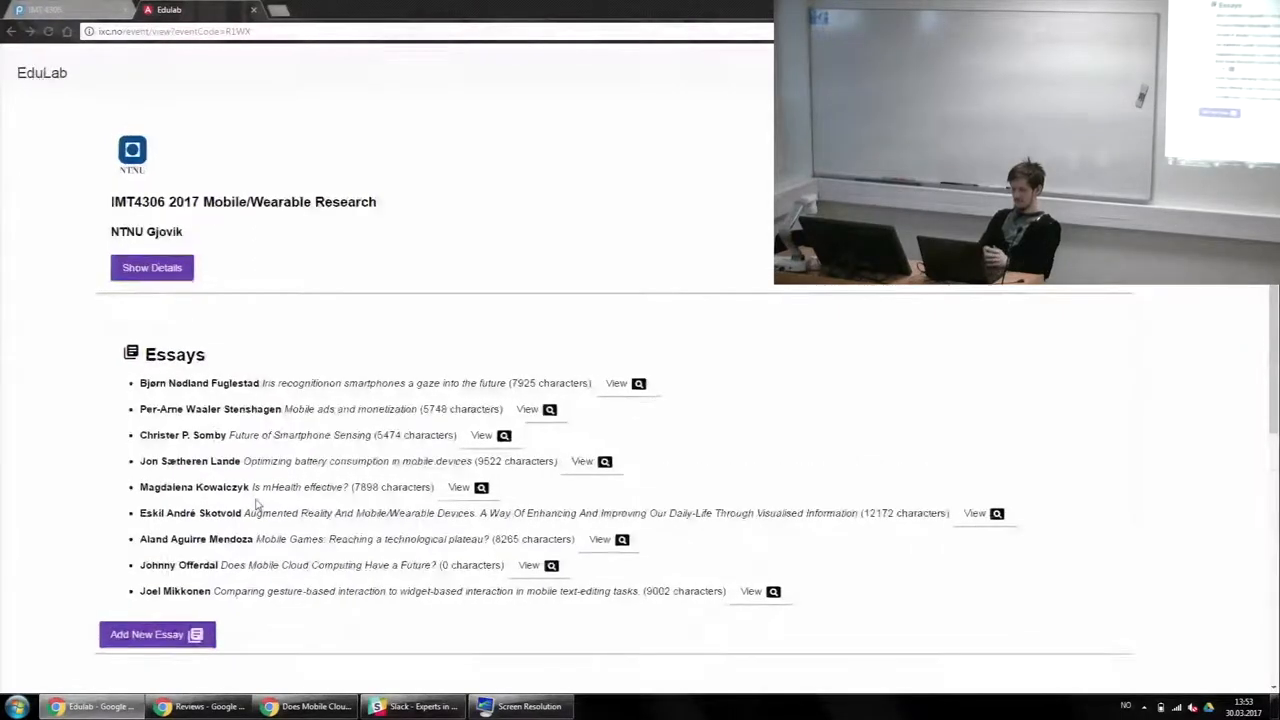
{"action": "scroll", "scroll_direction": "down", "scroll_amount": 3}
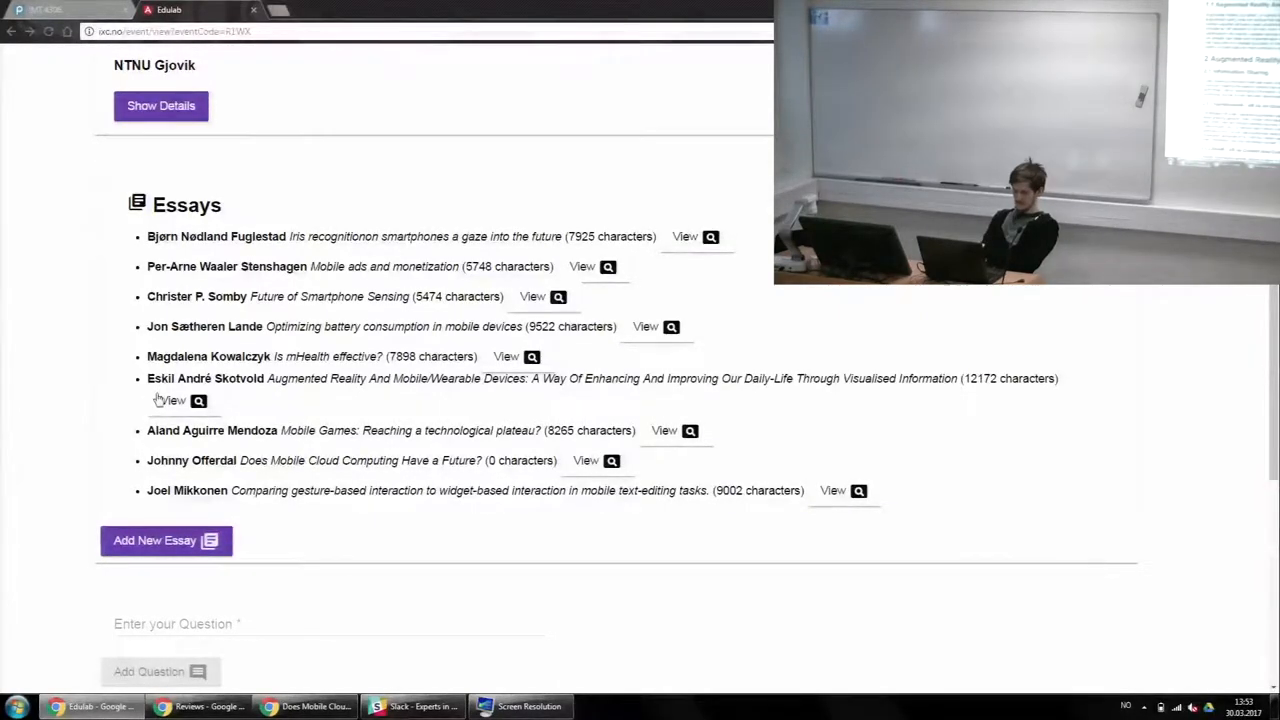
Open the augmented reality essay PDF, zoom out slightly, and scroll to page 2
{"action": "left_click", "coordinate": [169, 400]}
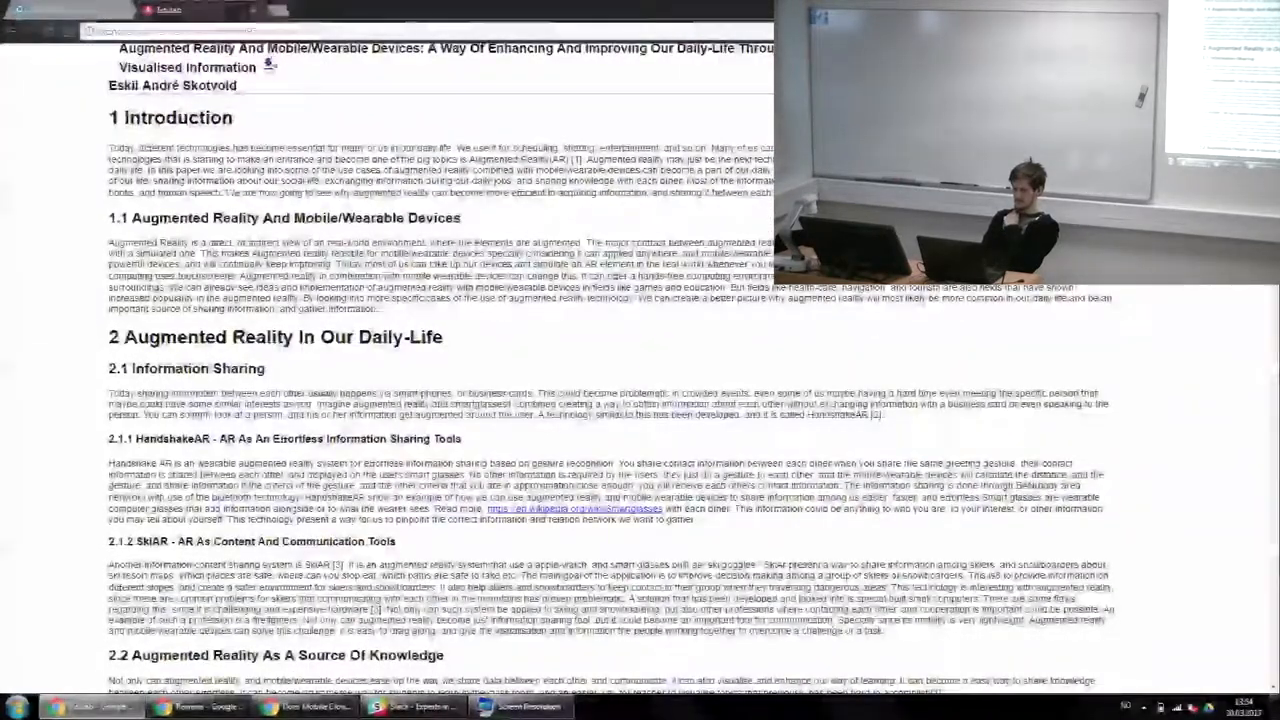
{"action": "right_click", "coordinate": [268, 65]}
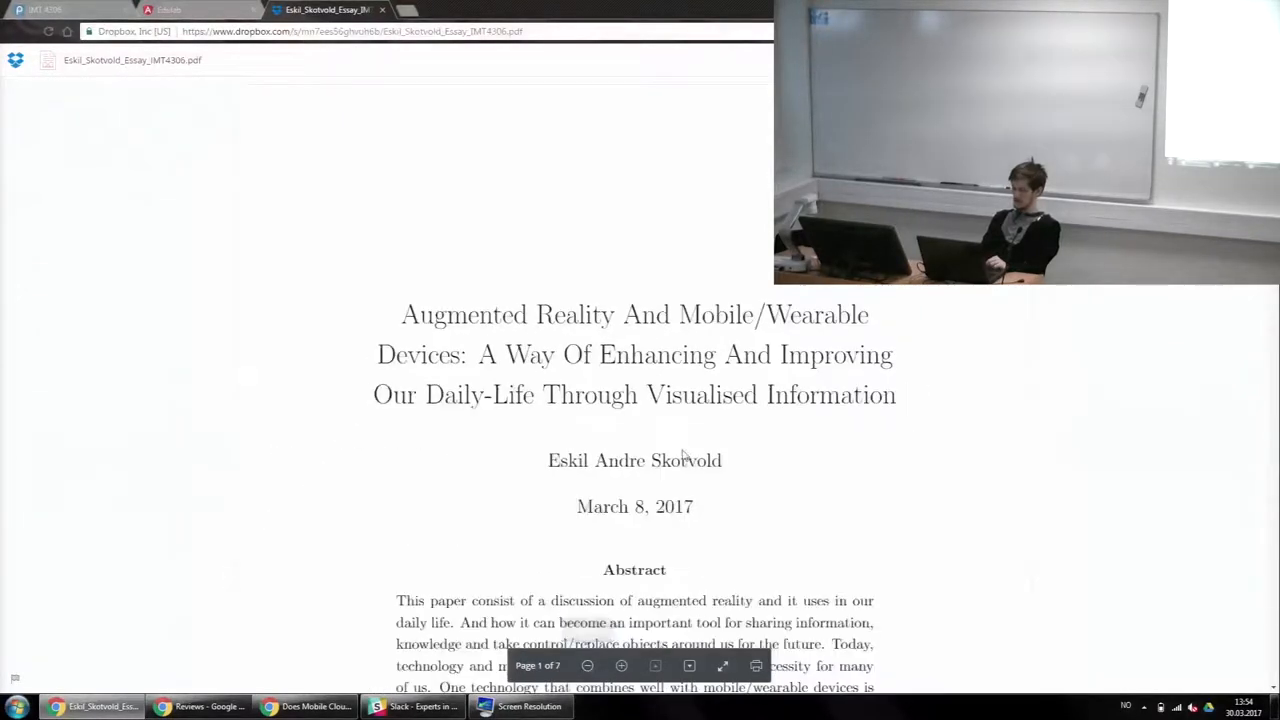
{"action": "left_click", "coordinate": [587, 665]}
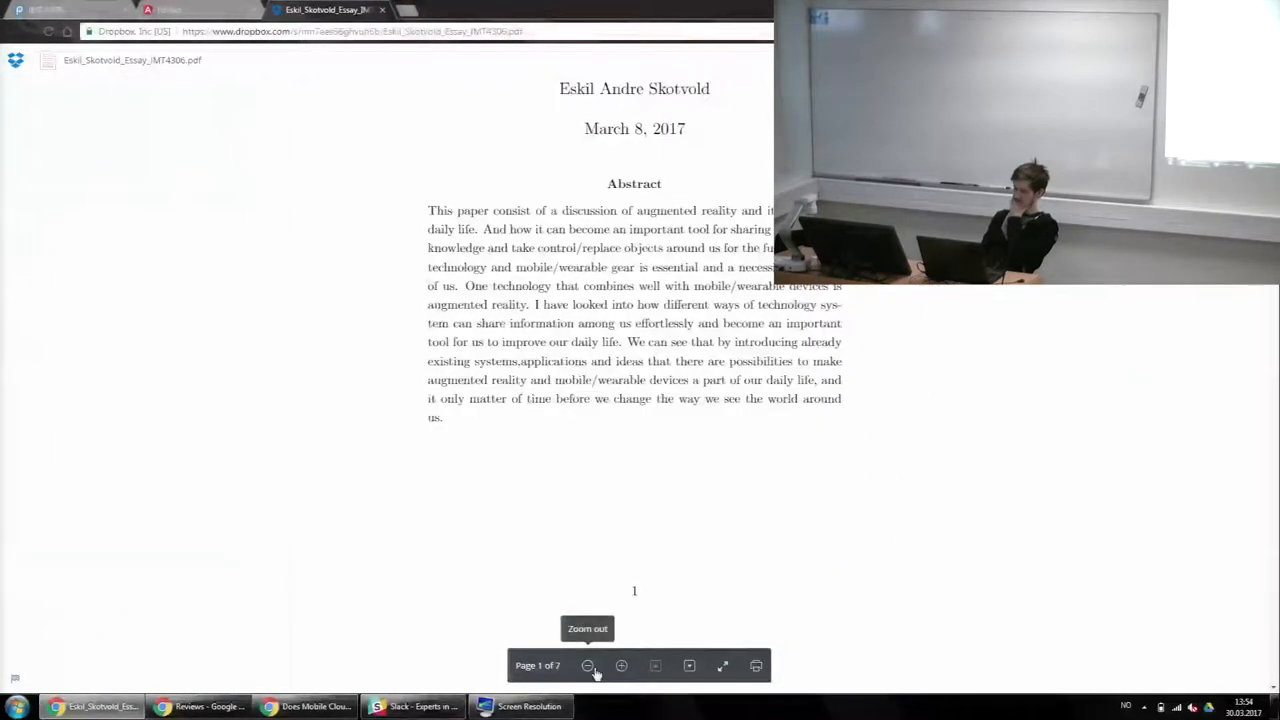
{"action": "scroll", "scroll_direction": "down", "scroll_amount": 3}
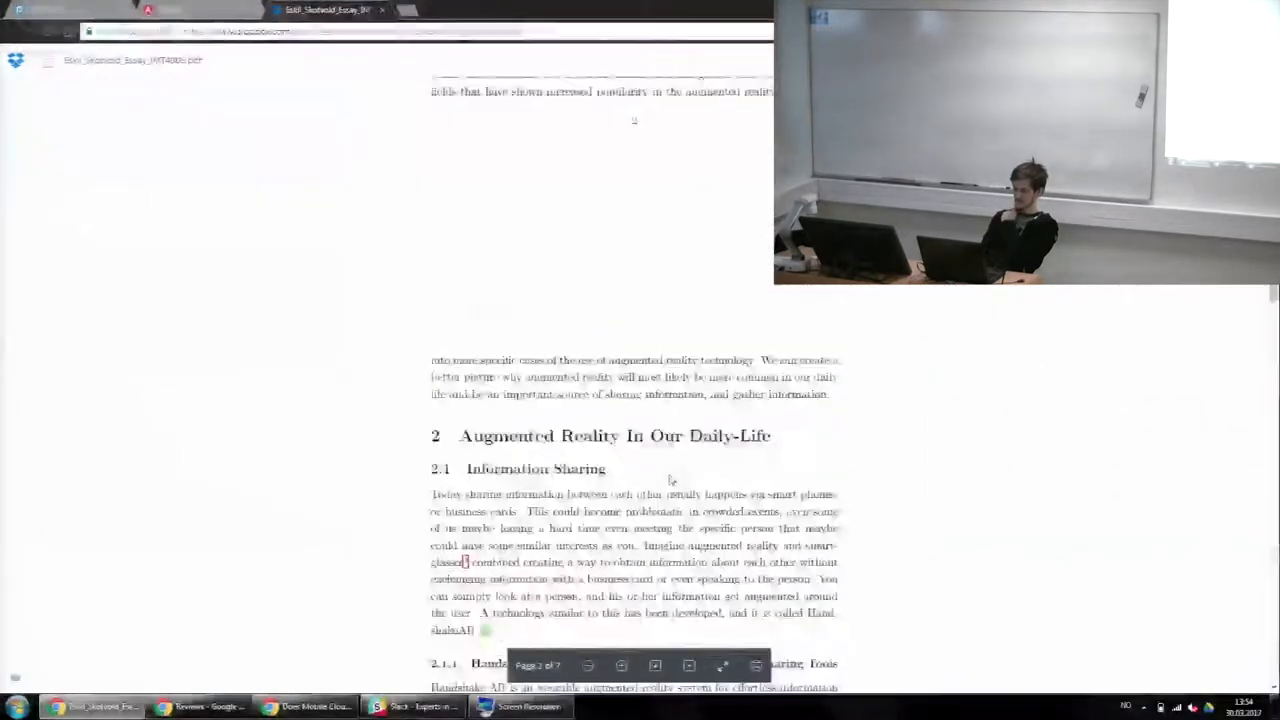
{"action": "scroll", "scroll_direction": "down", "scroll_amount": 3}
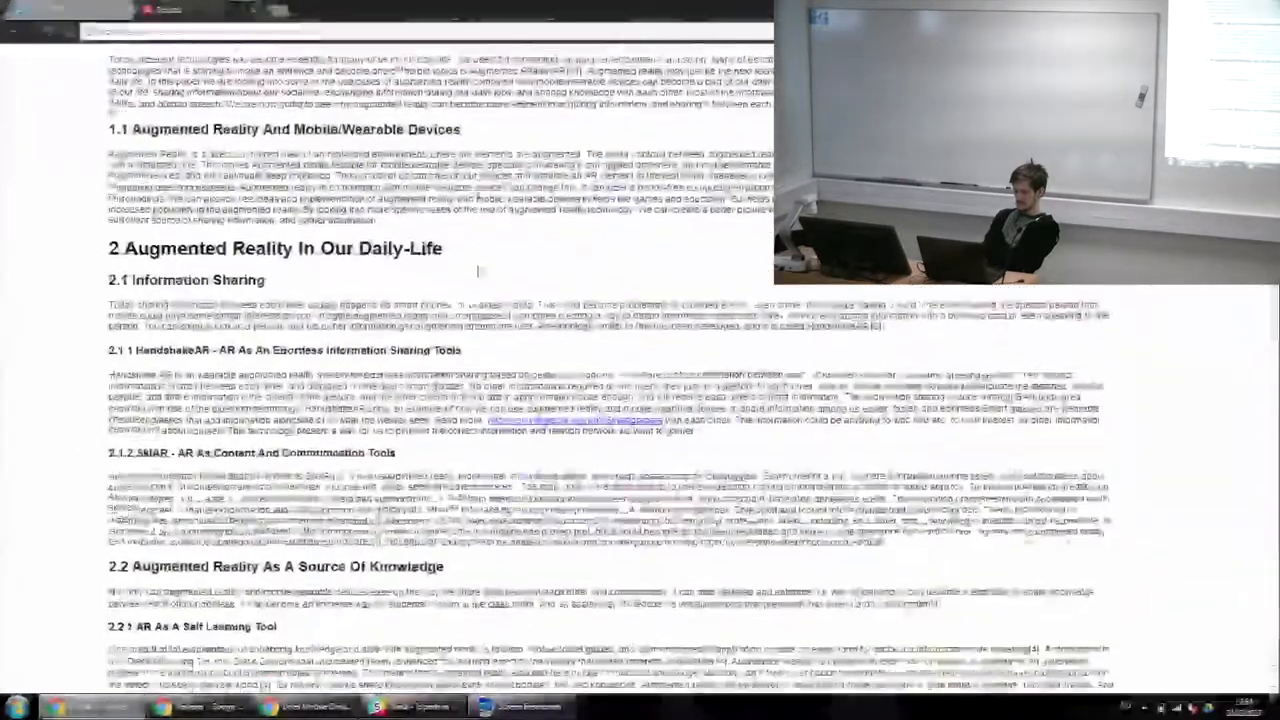
Scroll the Augmented Reality essay page to its references and the two reviews
{"action": "scroll", "scroll_direction": "down", "scroll_amount": 3}
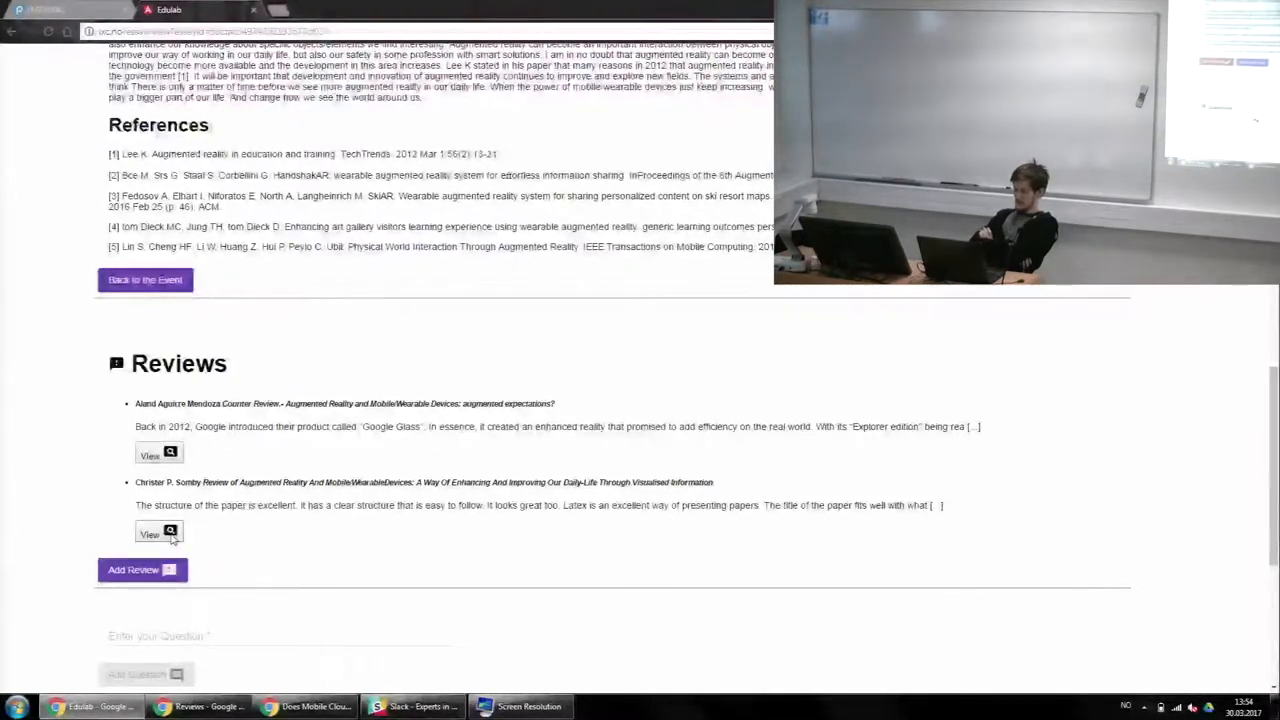
{"action": "left_click", "coordinate": [149, 534]}
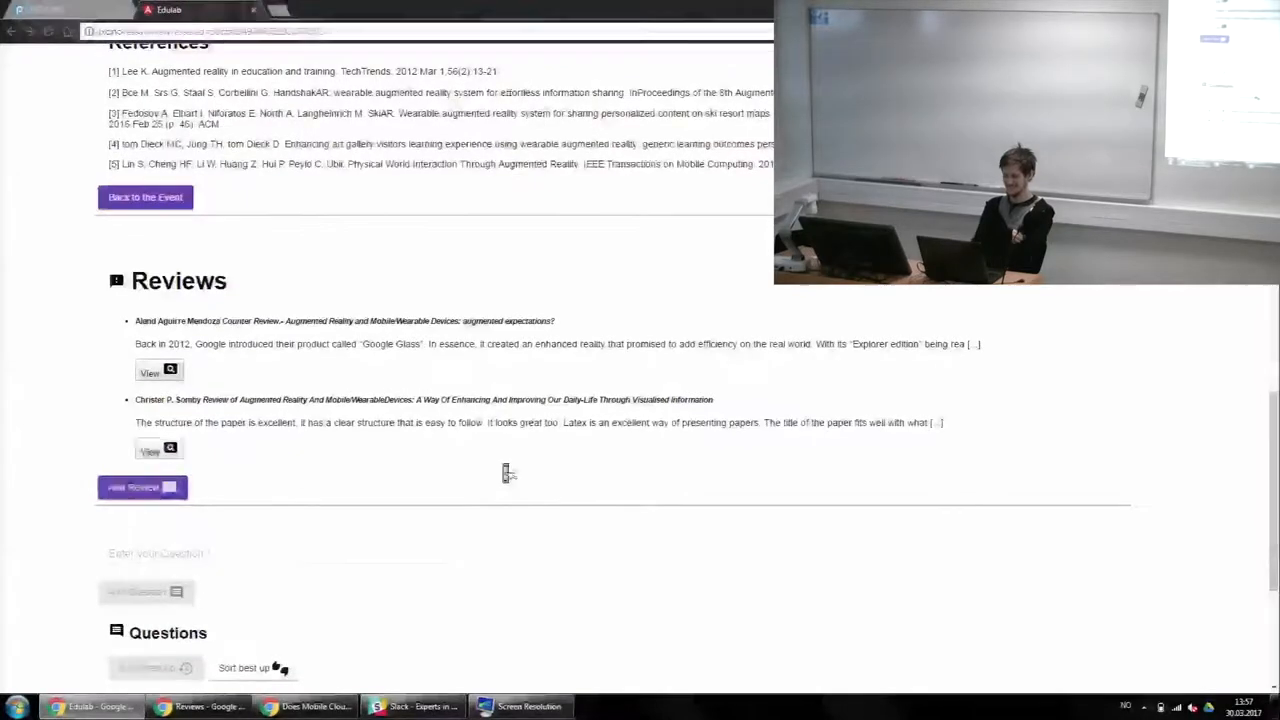
Scroll down to the Questions section showing two questions, including one about Sight
{"action": "scroll", "scroll_direction": "down", "scroll_amount": 3}
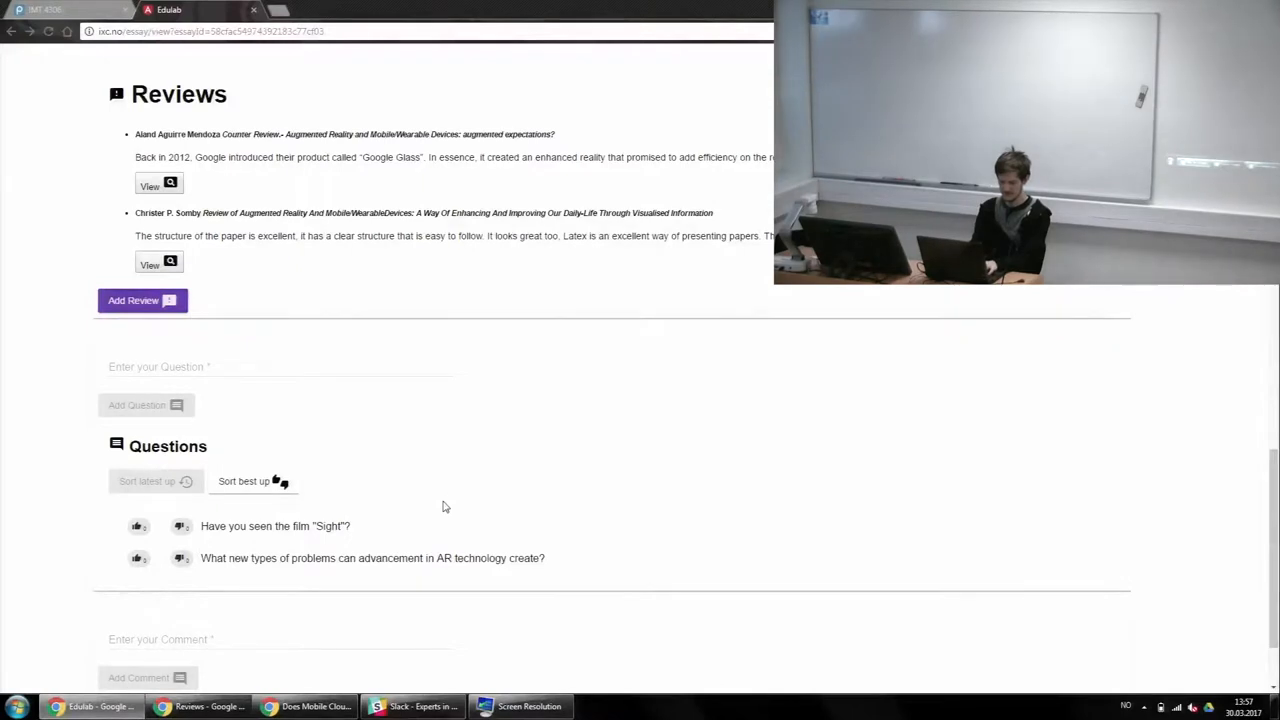
Enter the search query 'sight israeli' in the new tab's address bar
{"action": "type", "text": "sight i"}
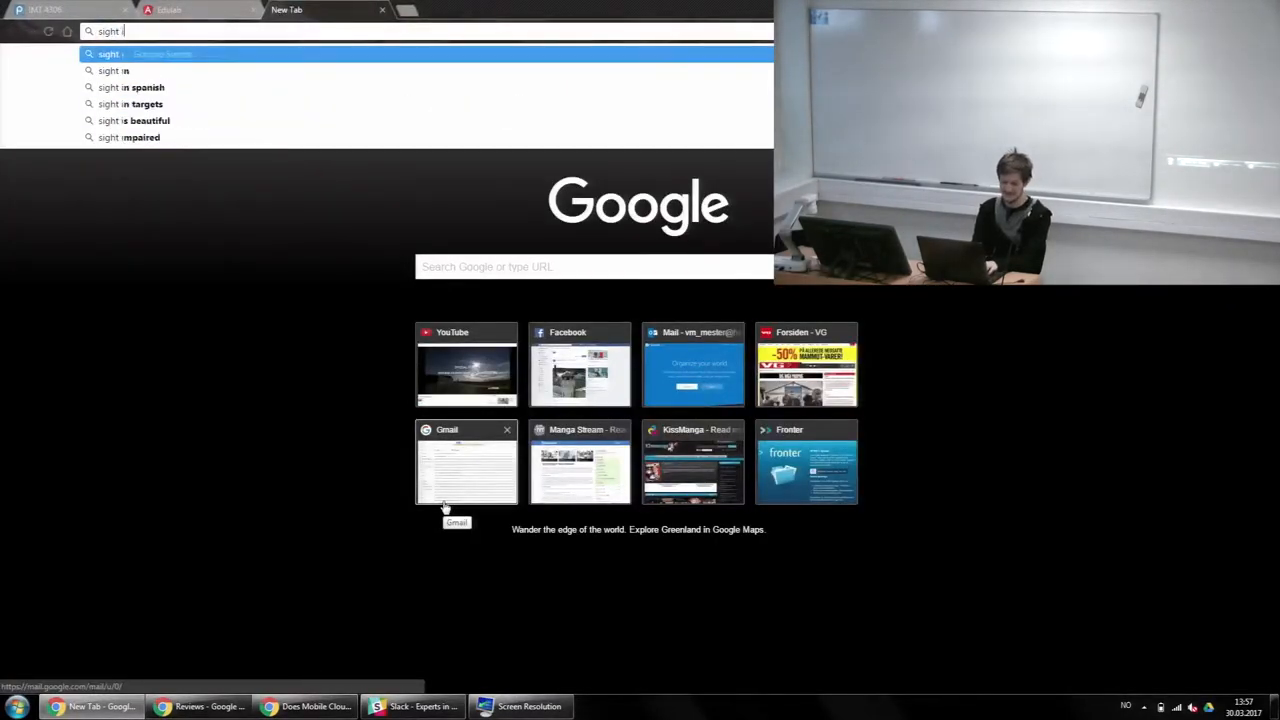
{"action": "type", "text": "sraeli"}
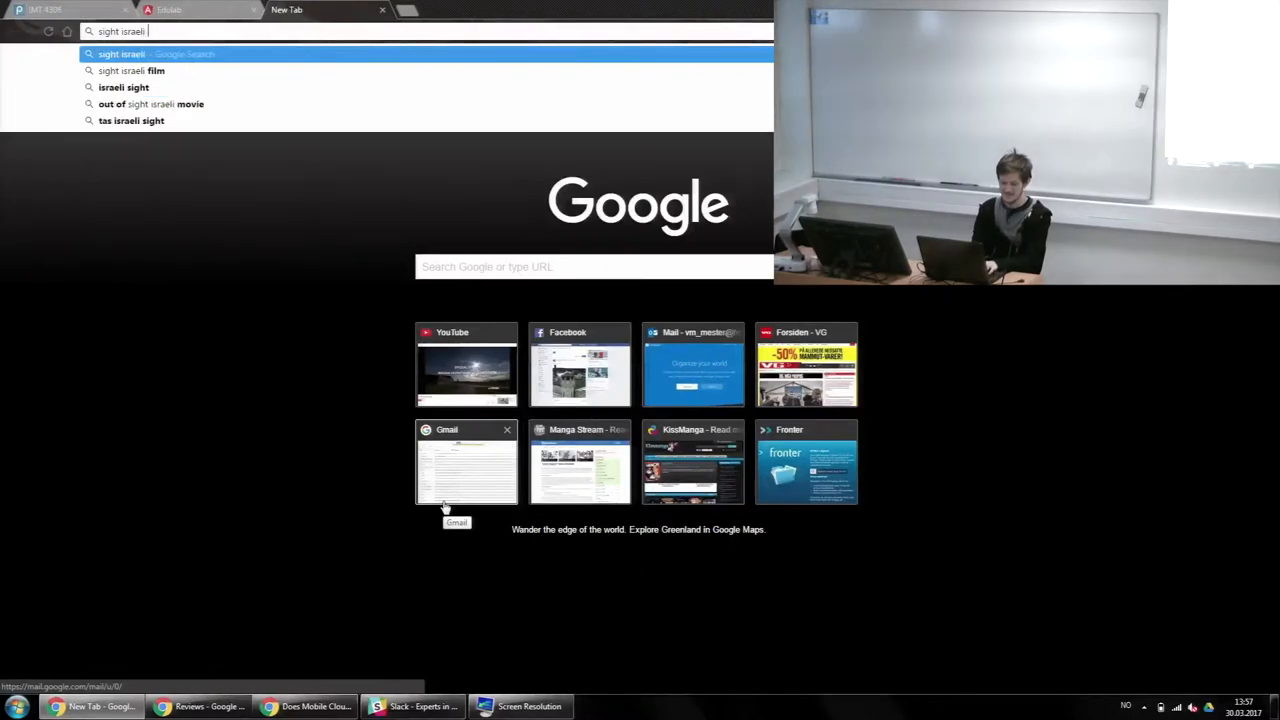